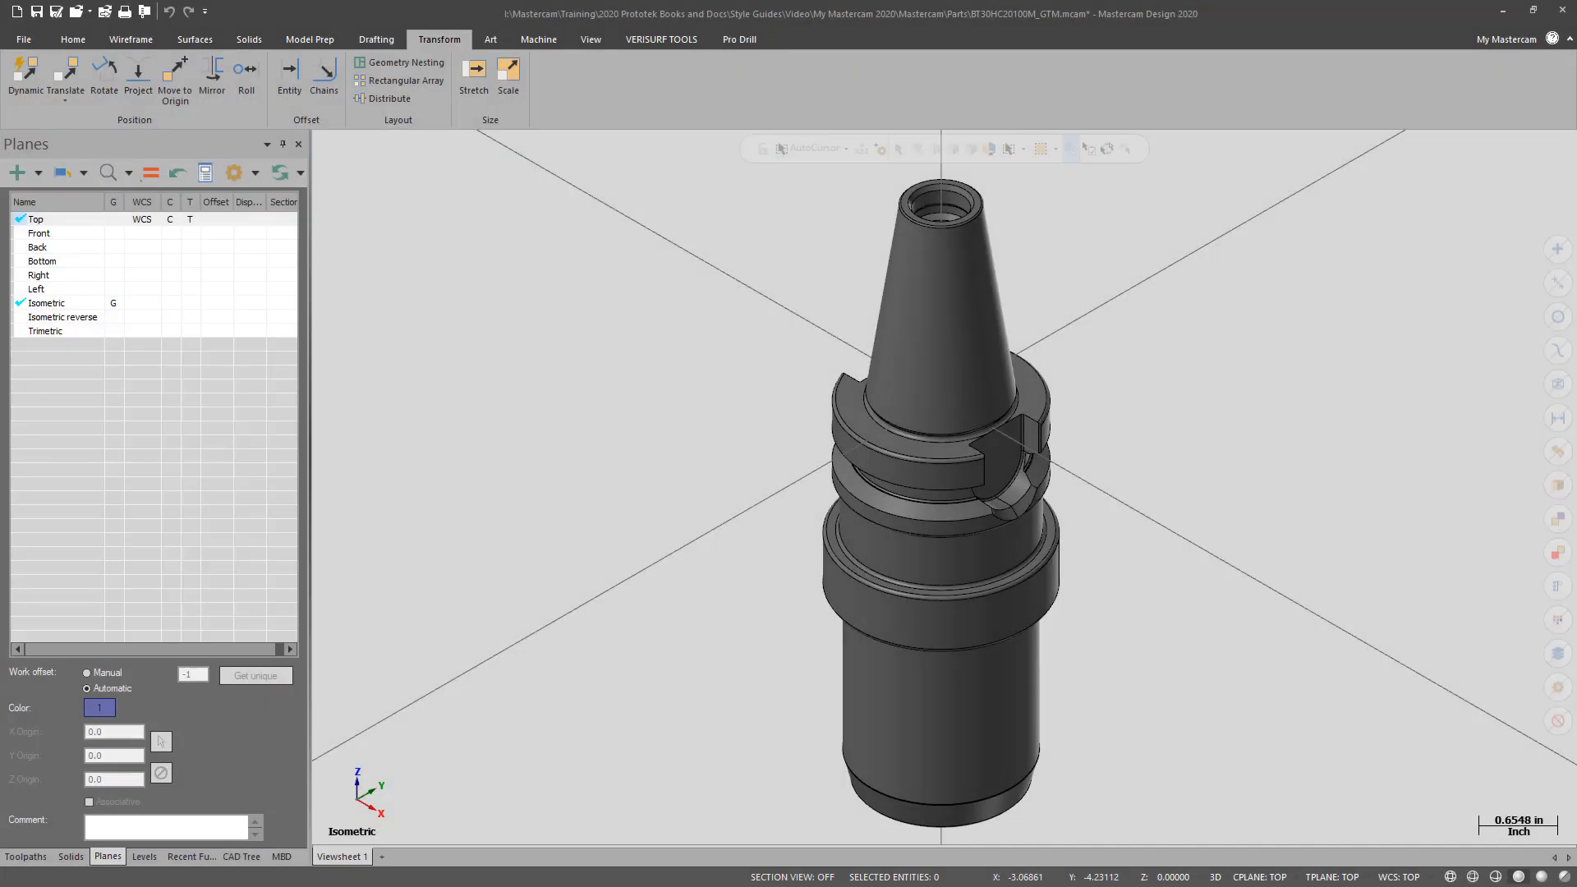
mouse_move(512, 392)
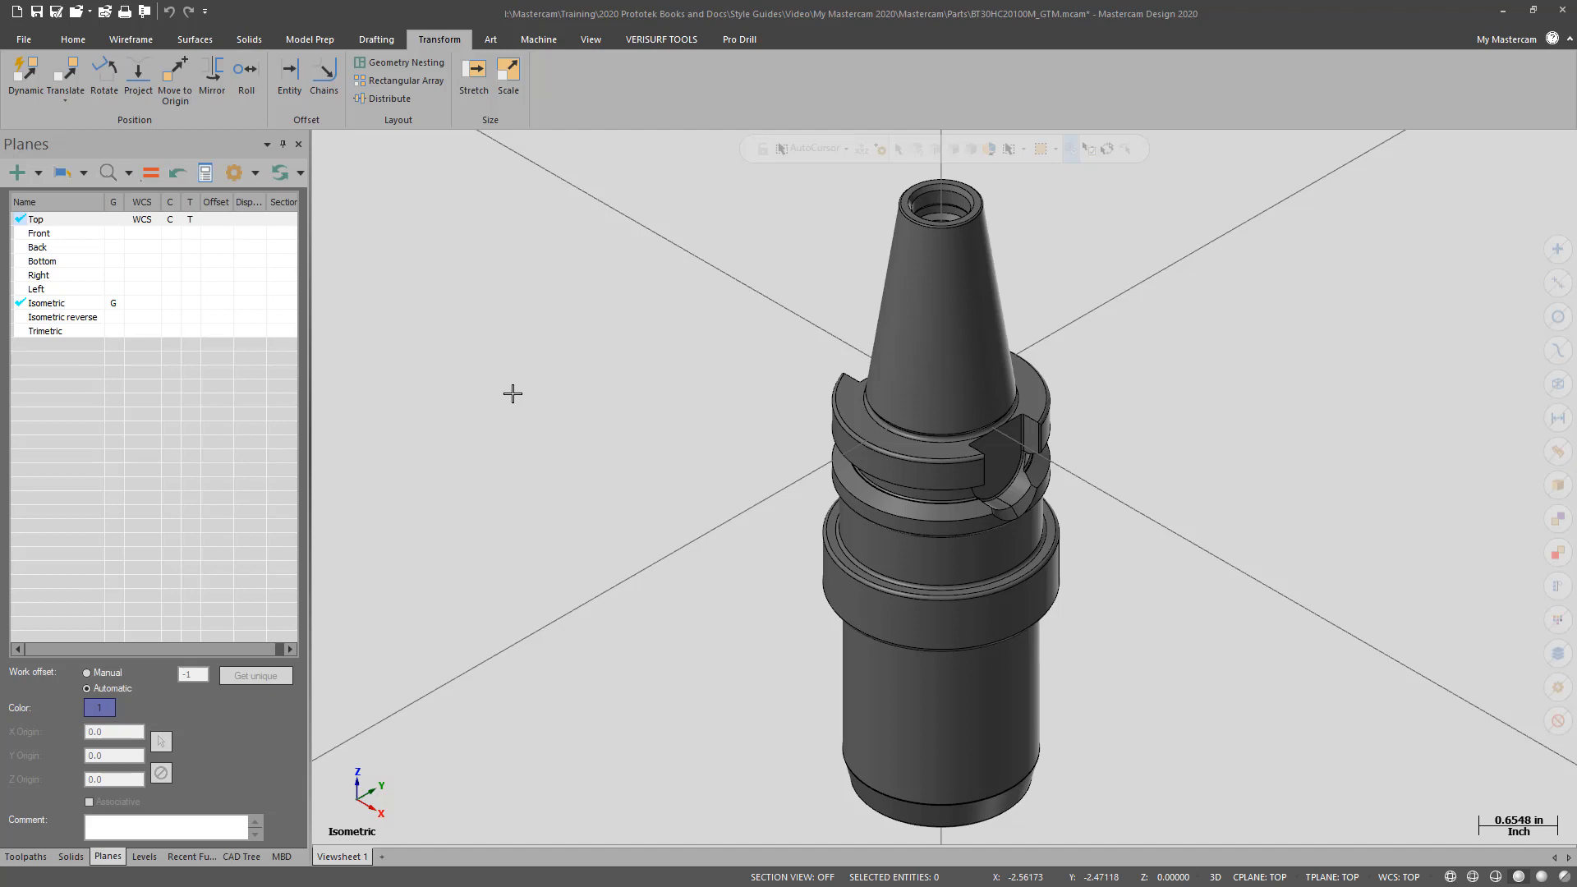
mouse_move(672, 297)
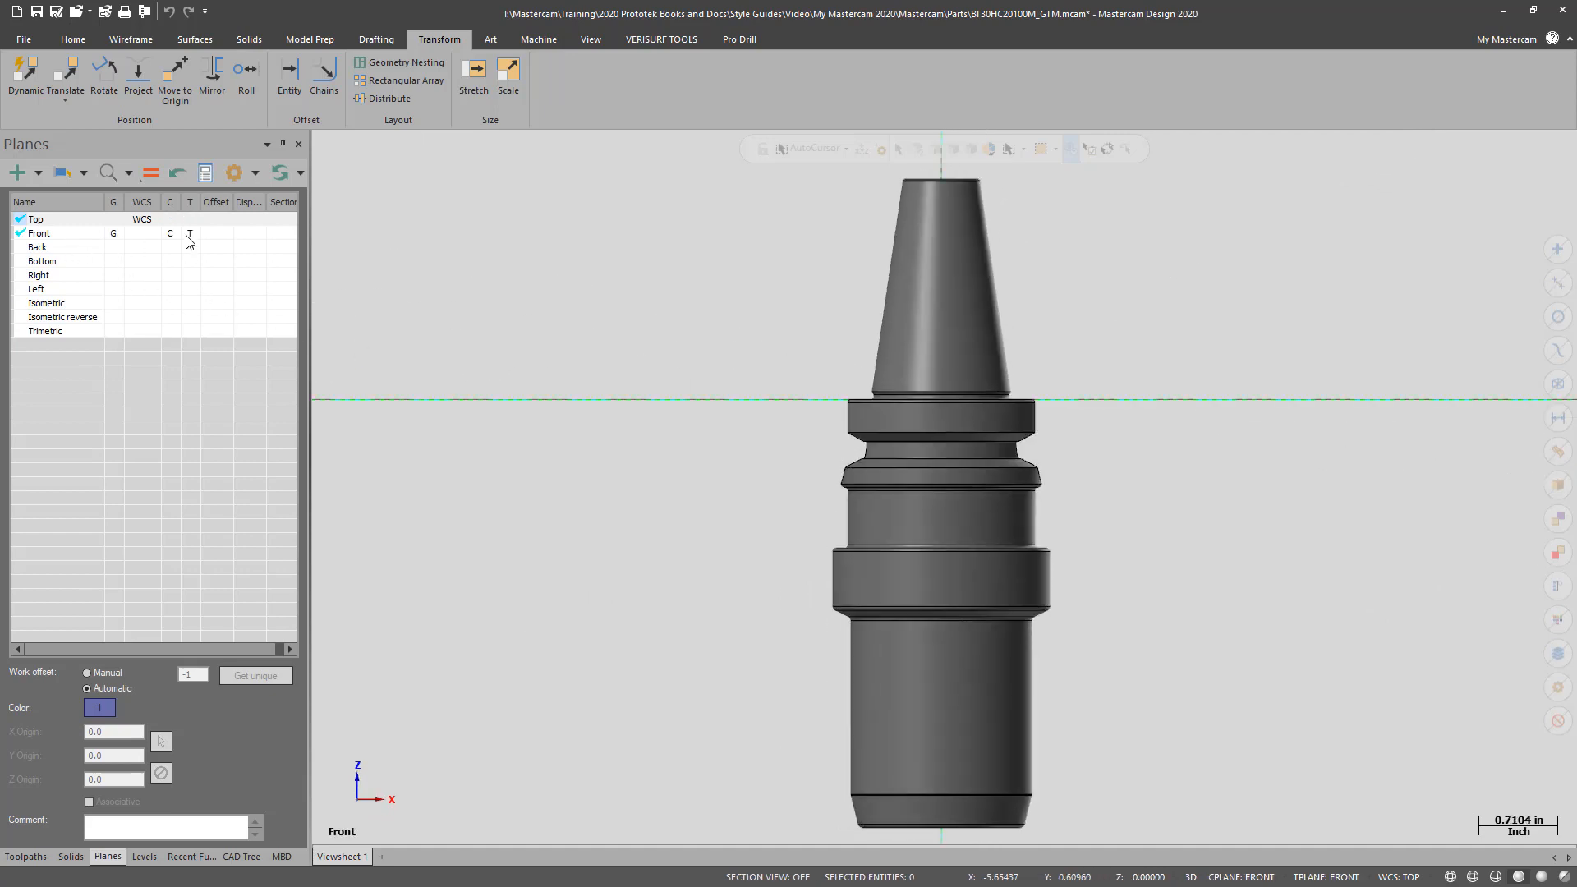
Step: Draw a Rectangular Shape on the Front plane enclosing the holder's taper down to the flange
left_click(128, 40)
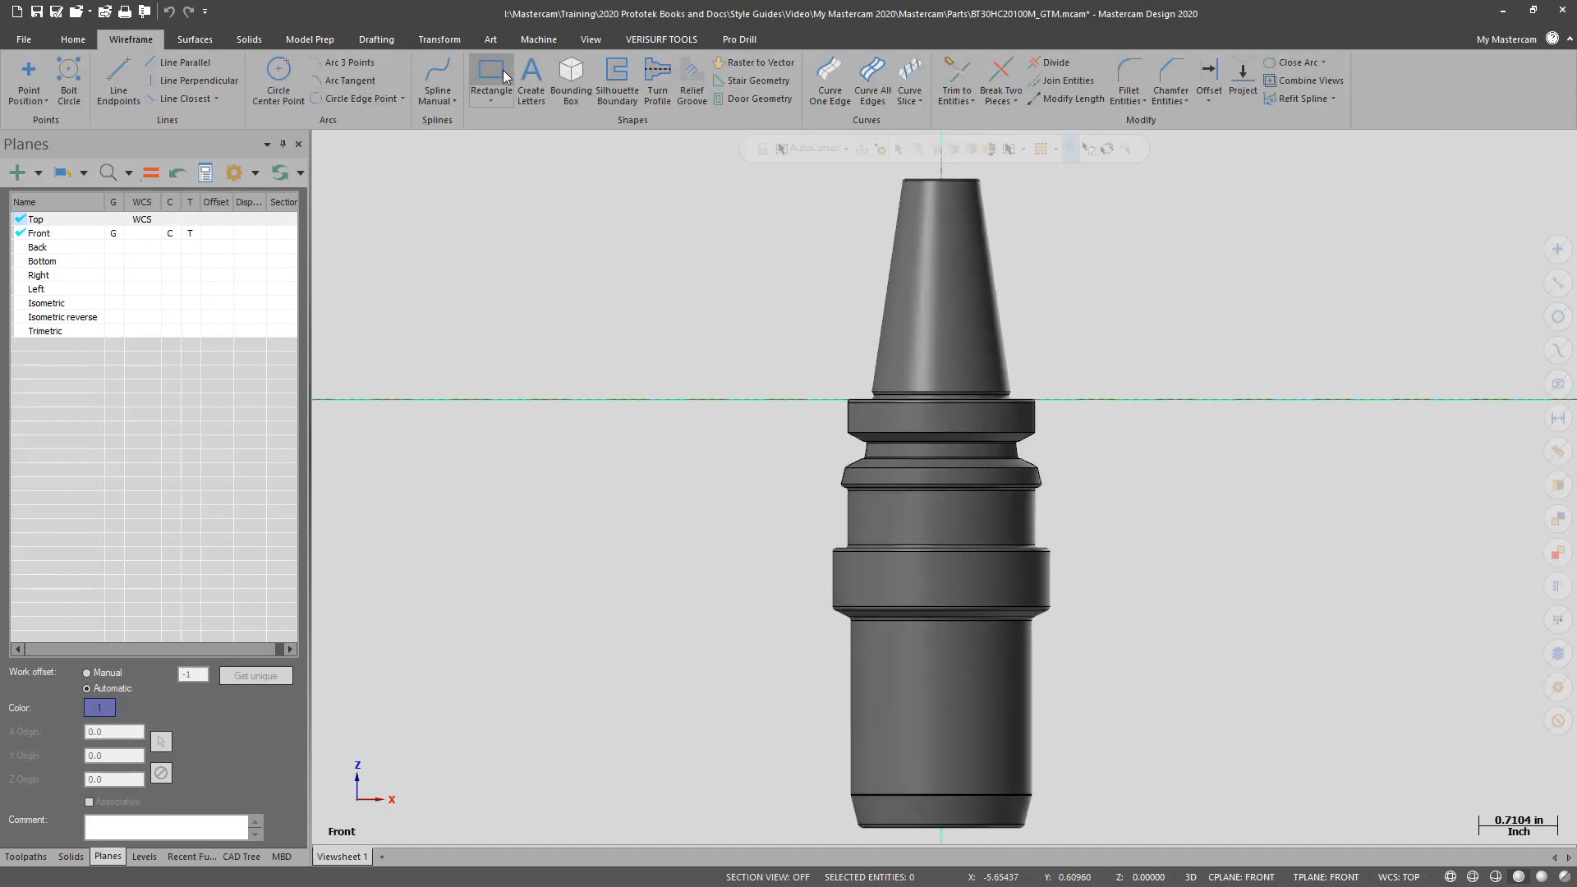
left_click(491, 79)
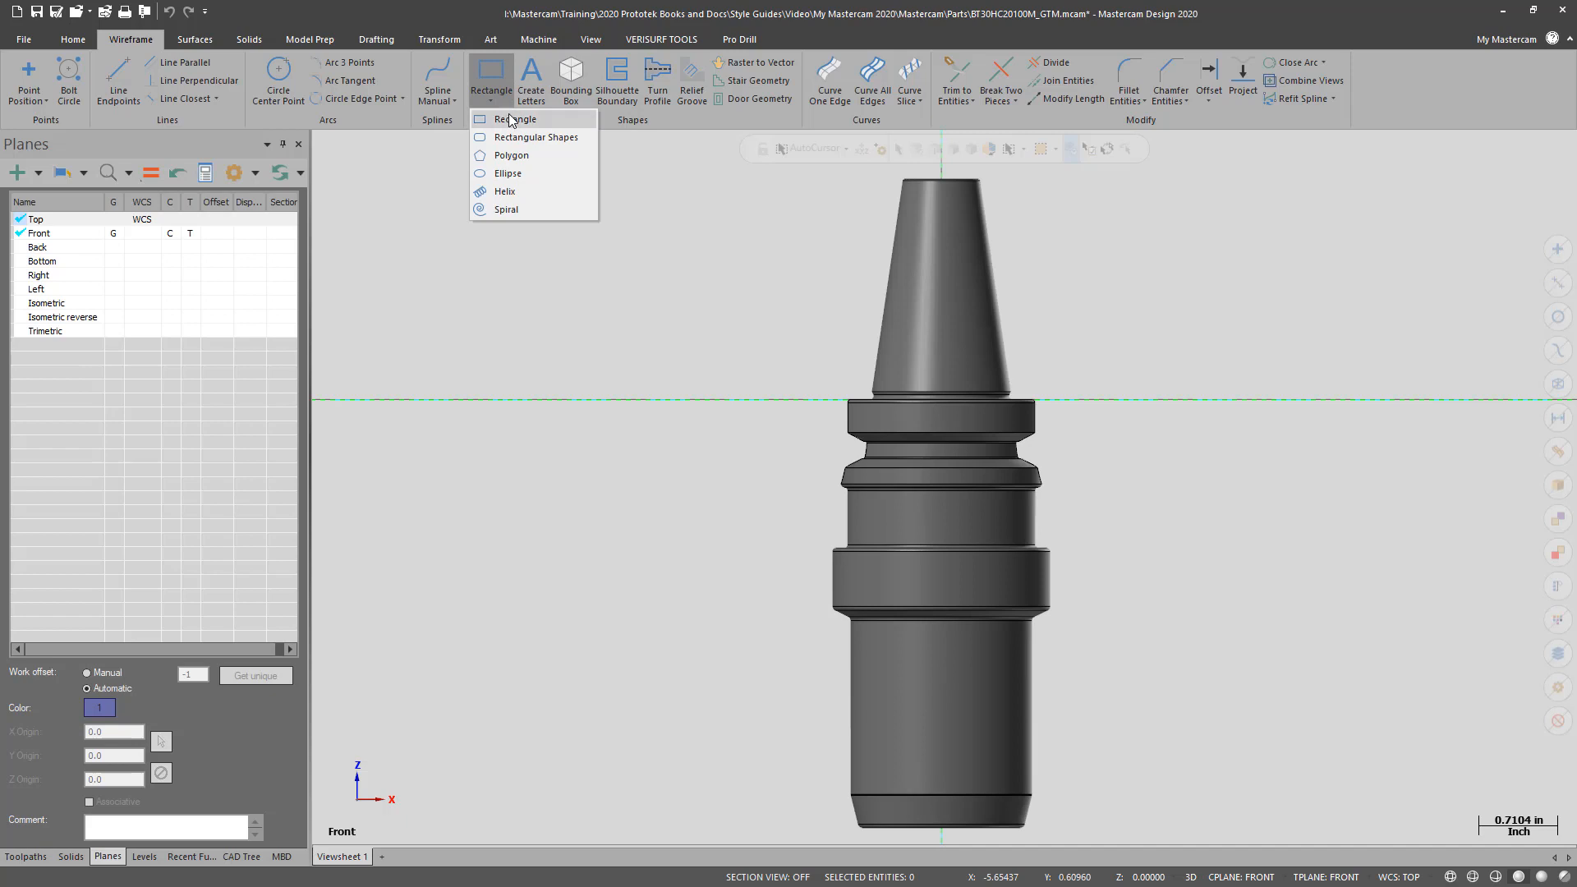
left_click(539, 137)
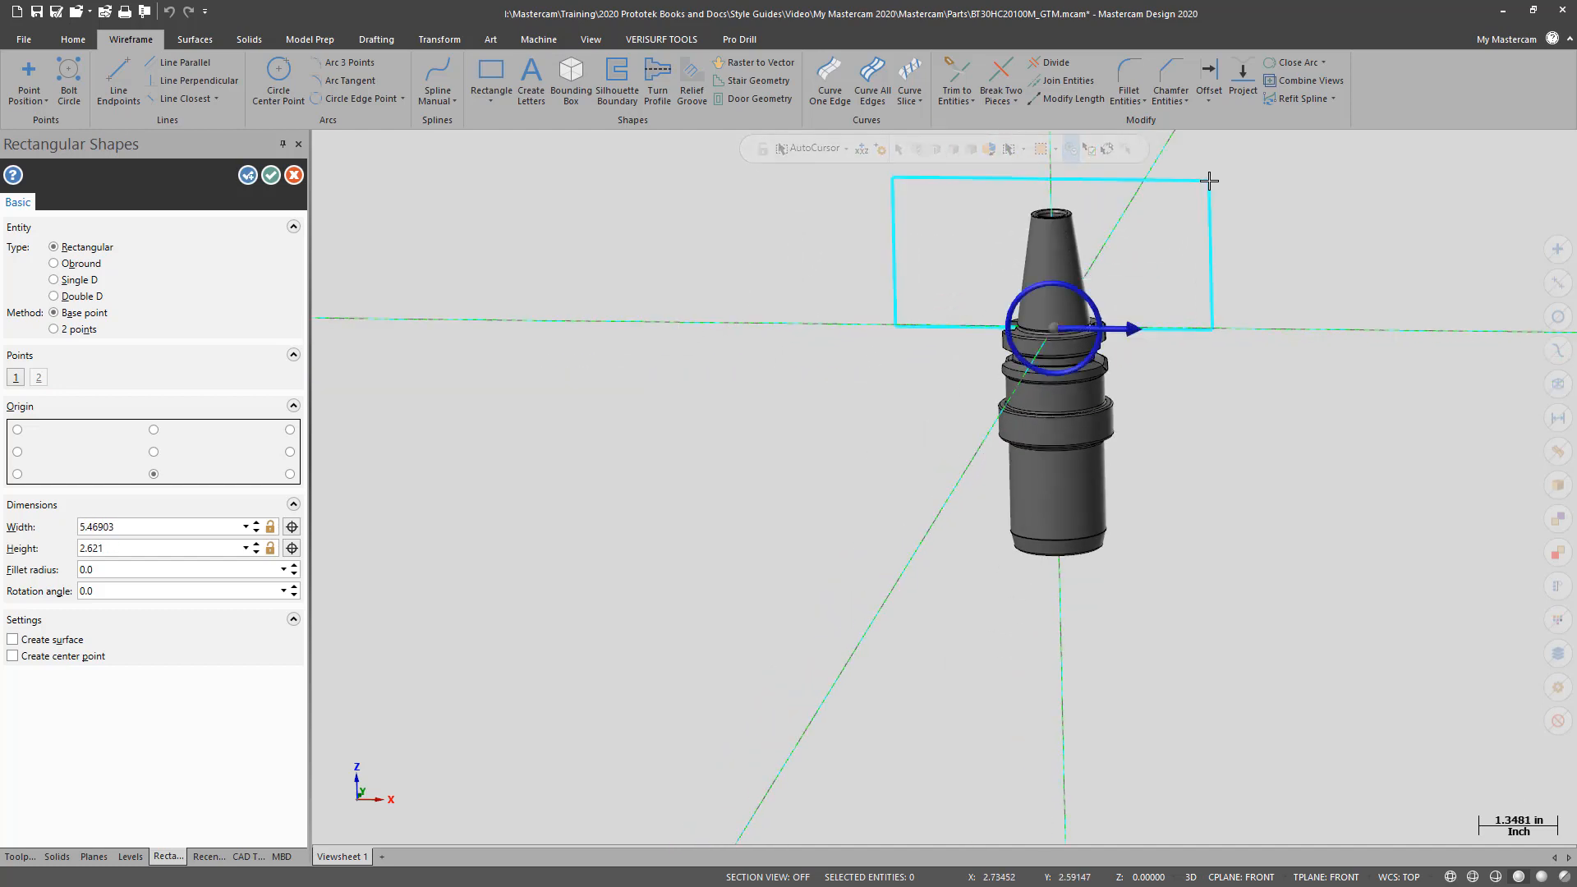
left_click(105, 856)
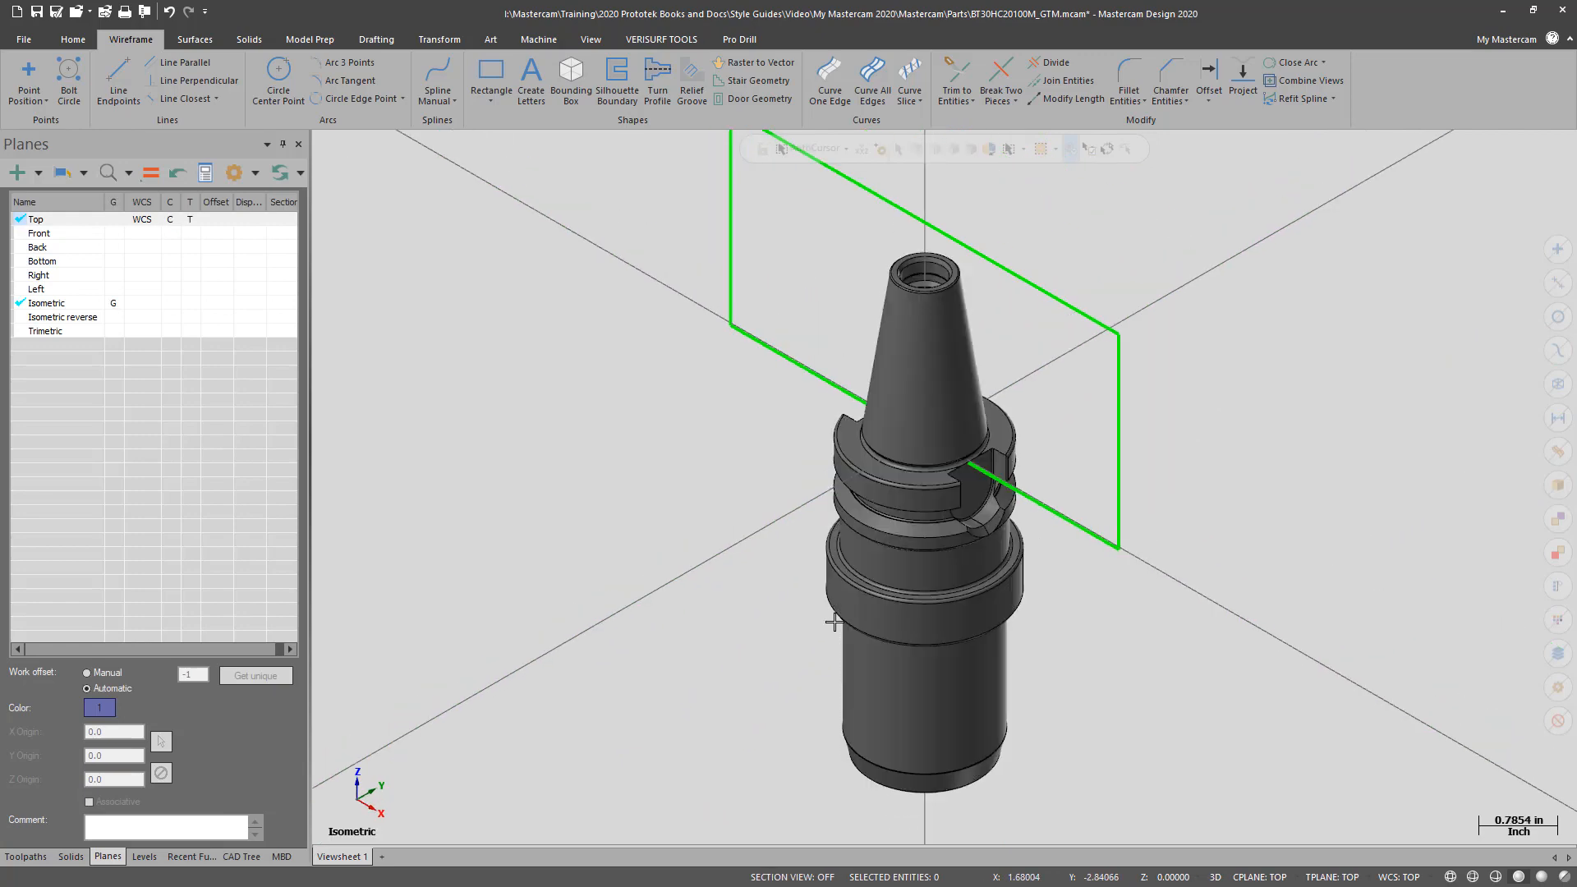
Step: Extrude the rectangle as a Cut body, Through all and Both directions, removing the taper
left_click(248, 37)
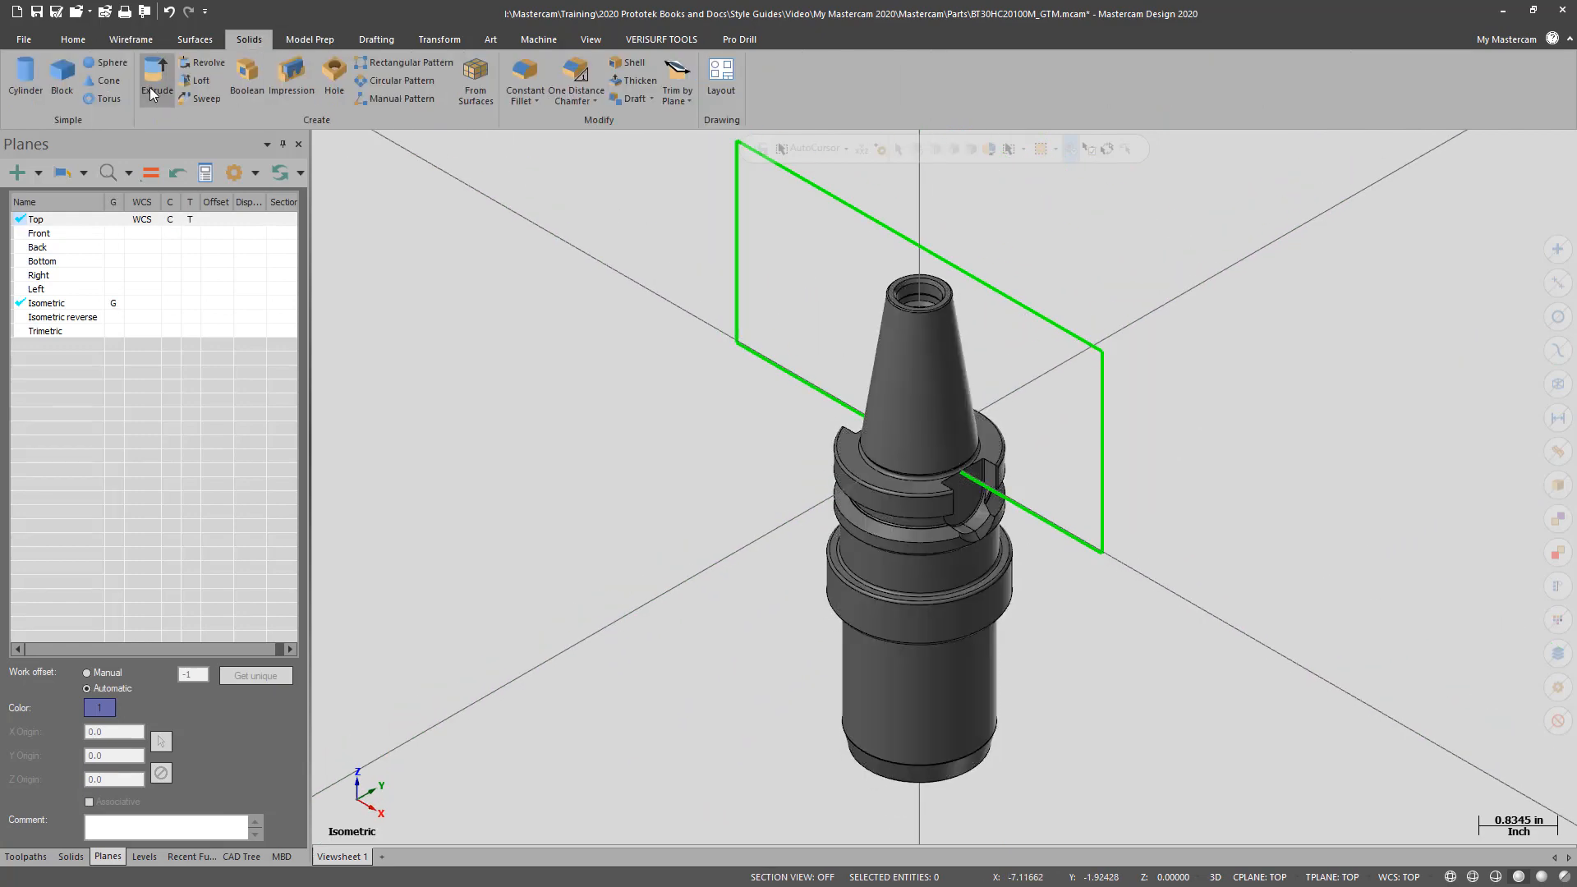
left_click(156, 71)
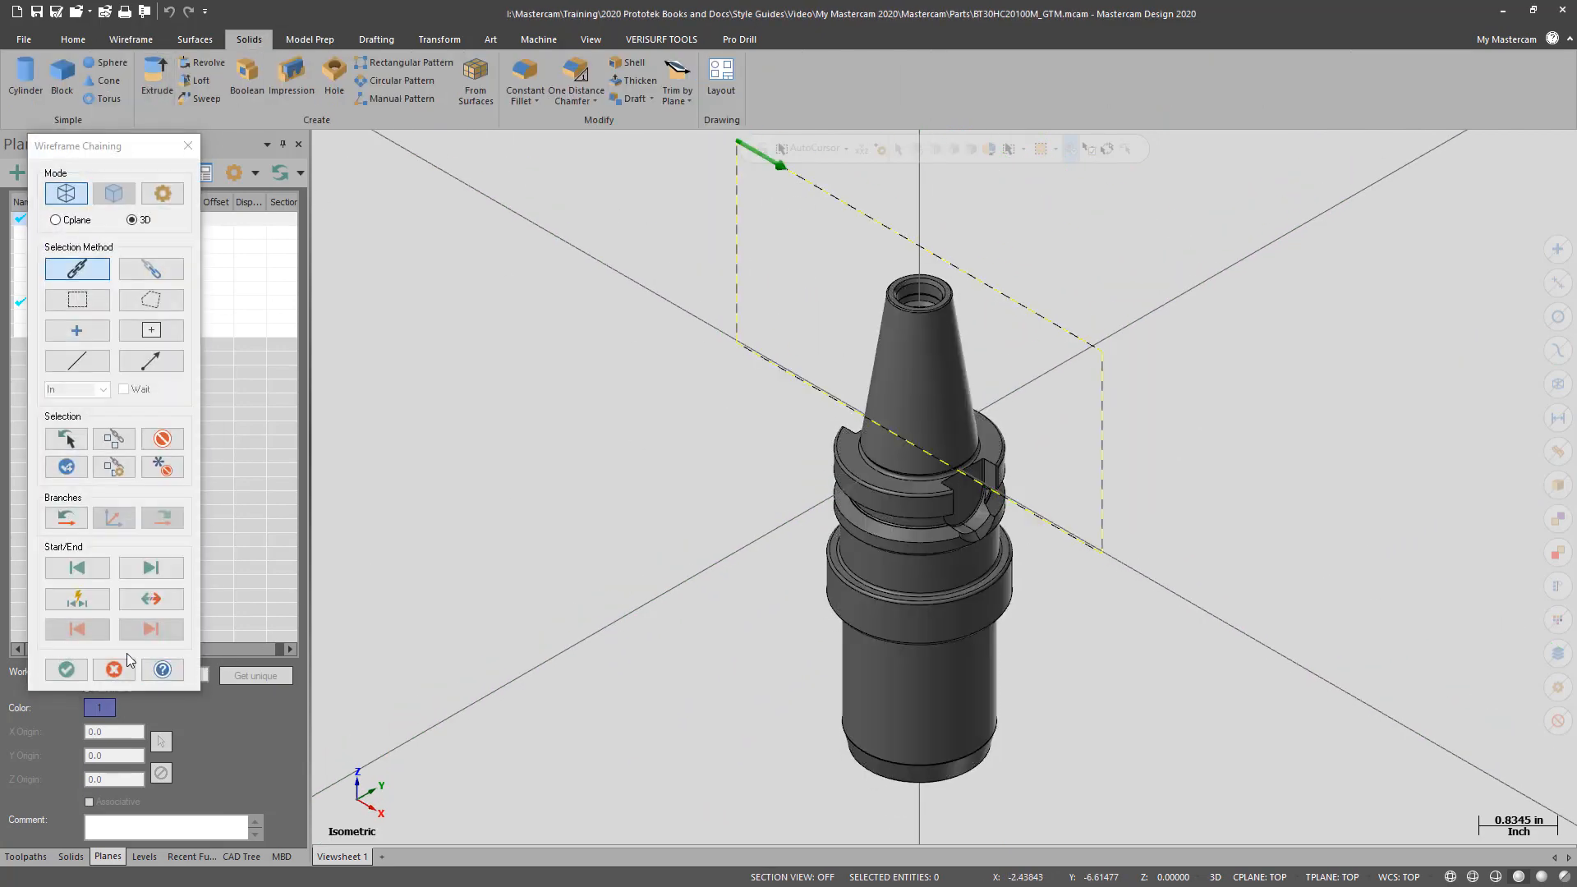
left_click(66, 669)
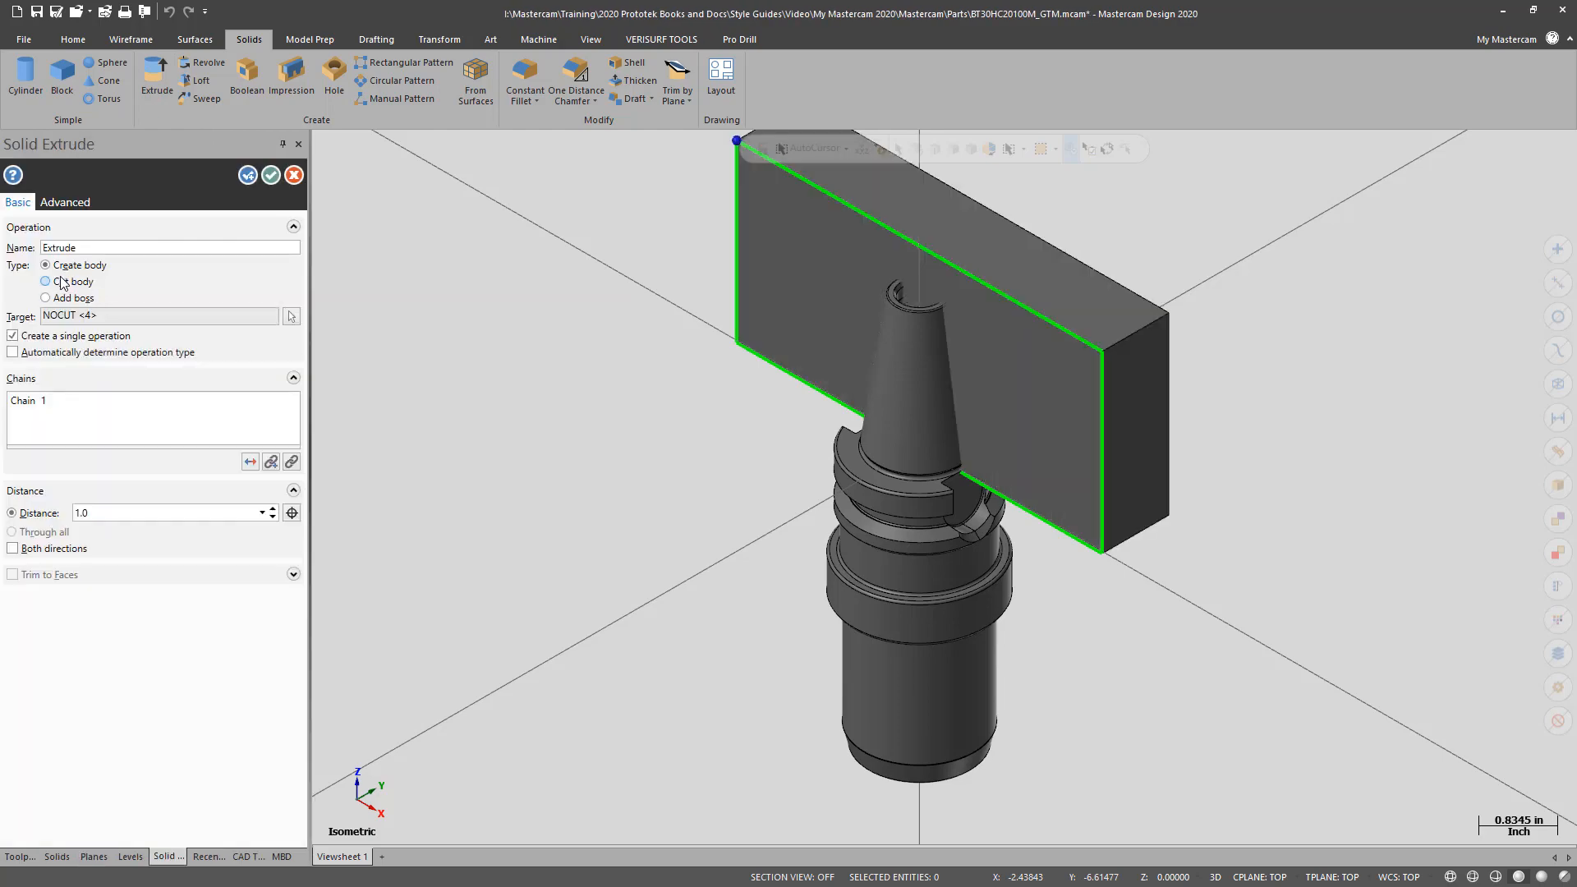
left_click(46, 281)
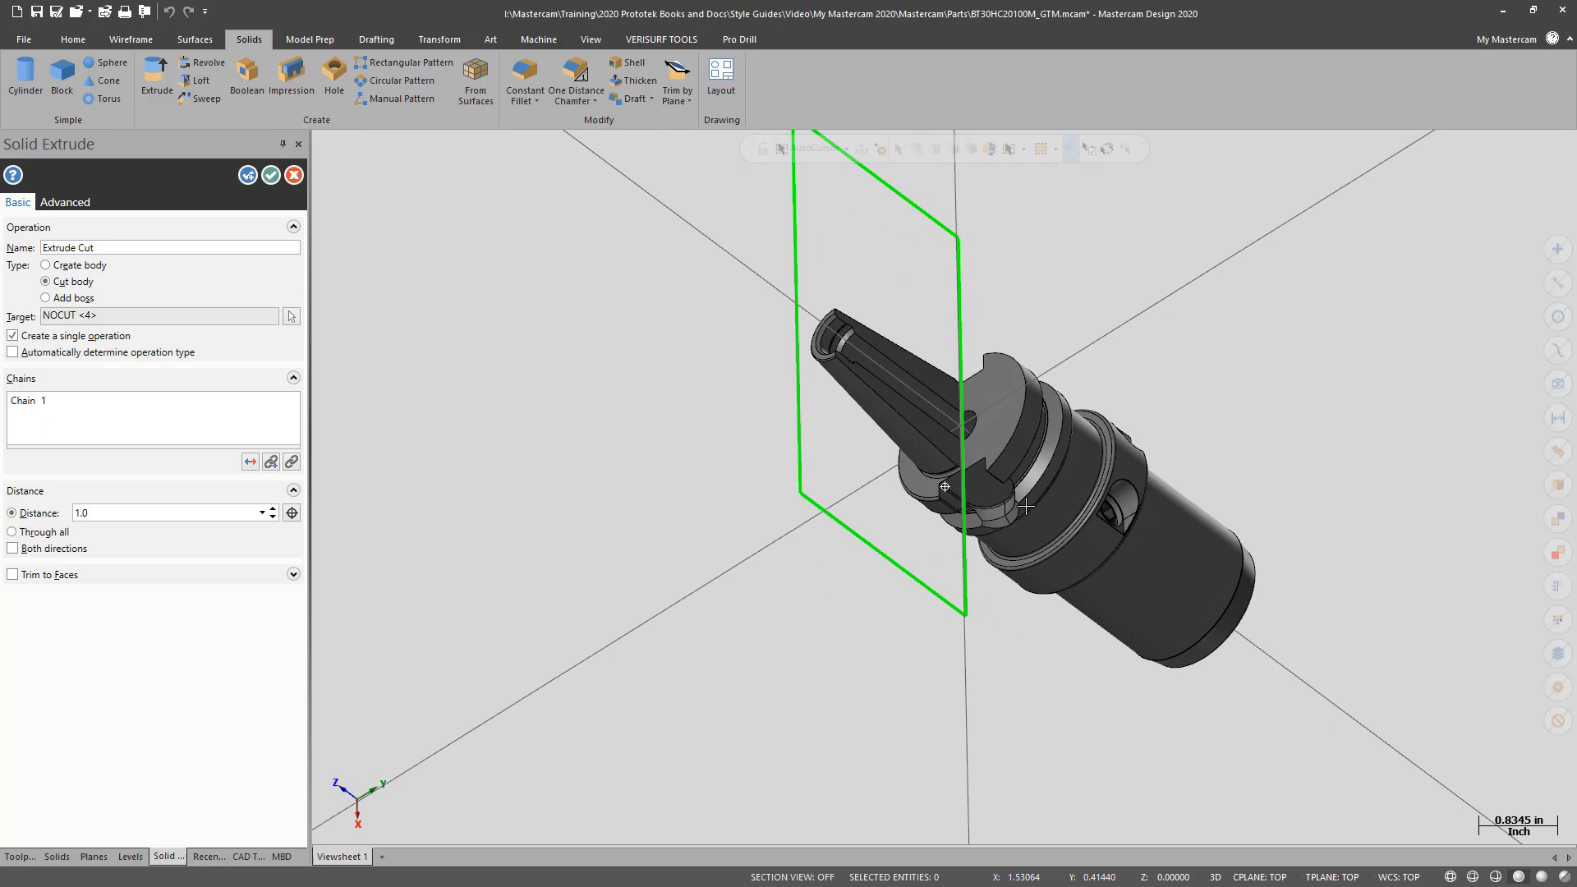
left_click(12, 530)
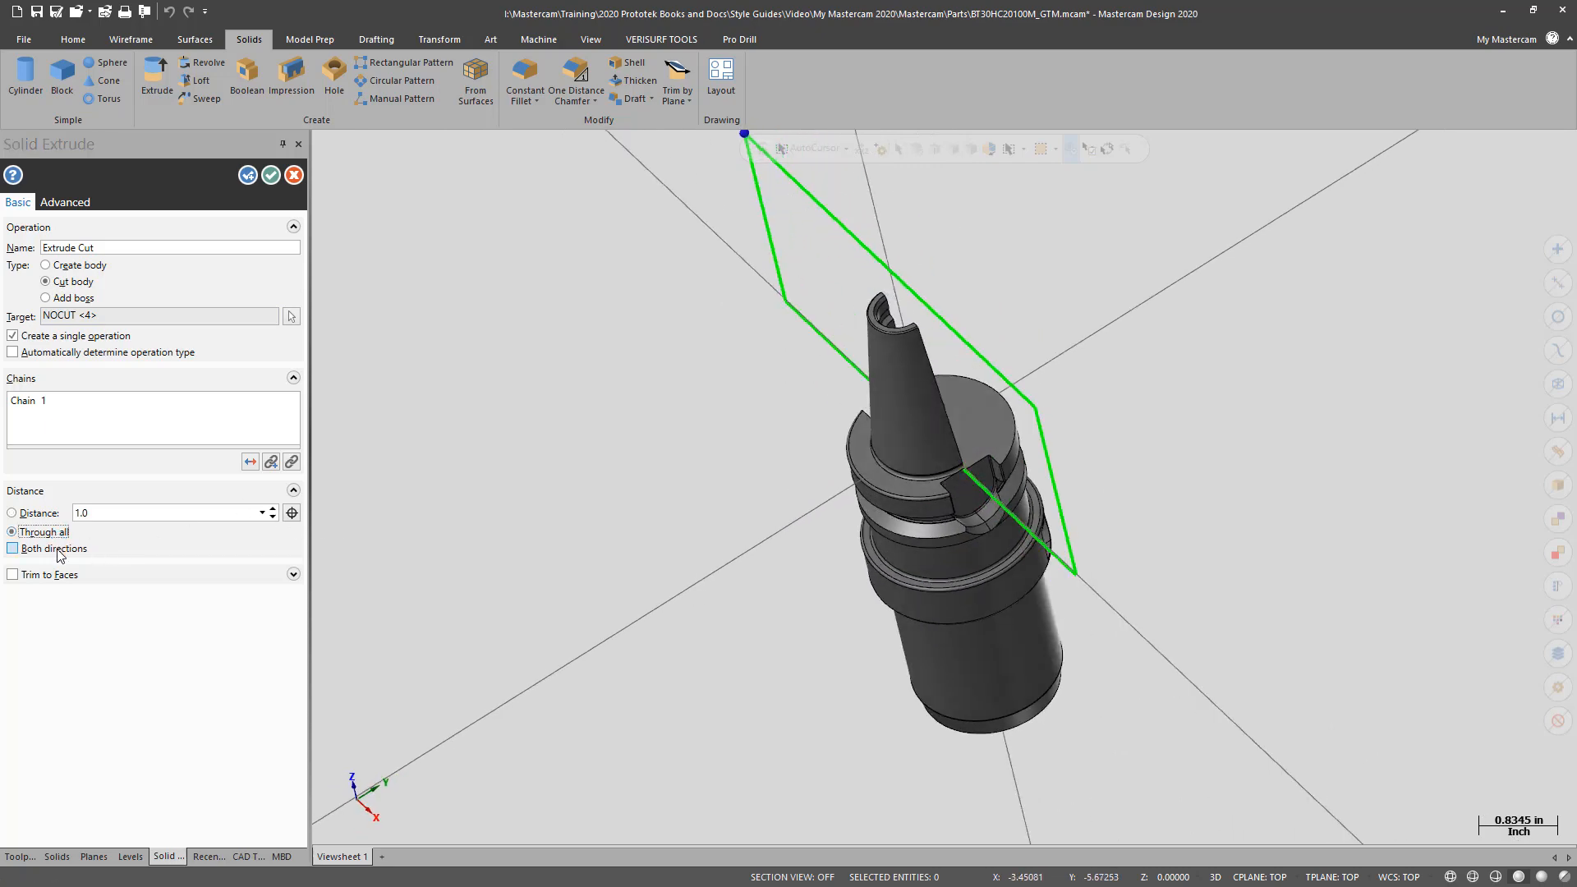
left_click(13, 549)
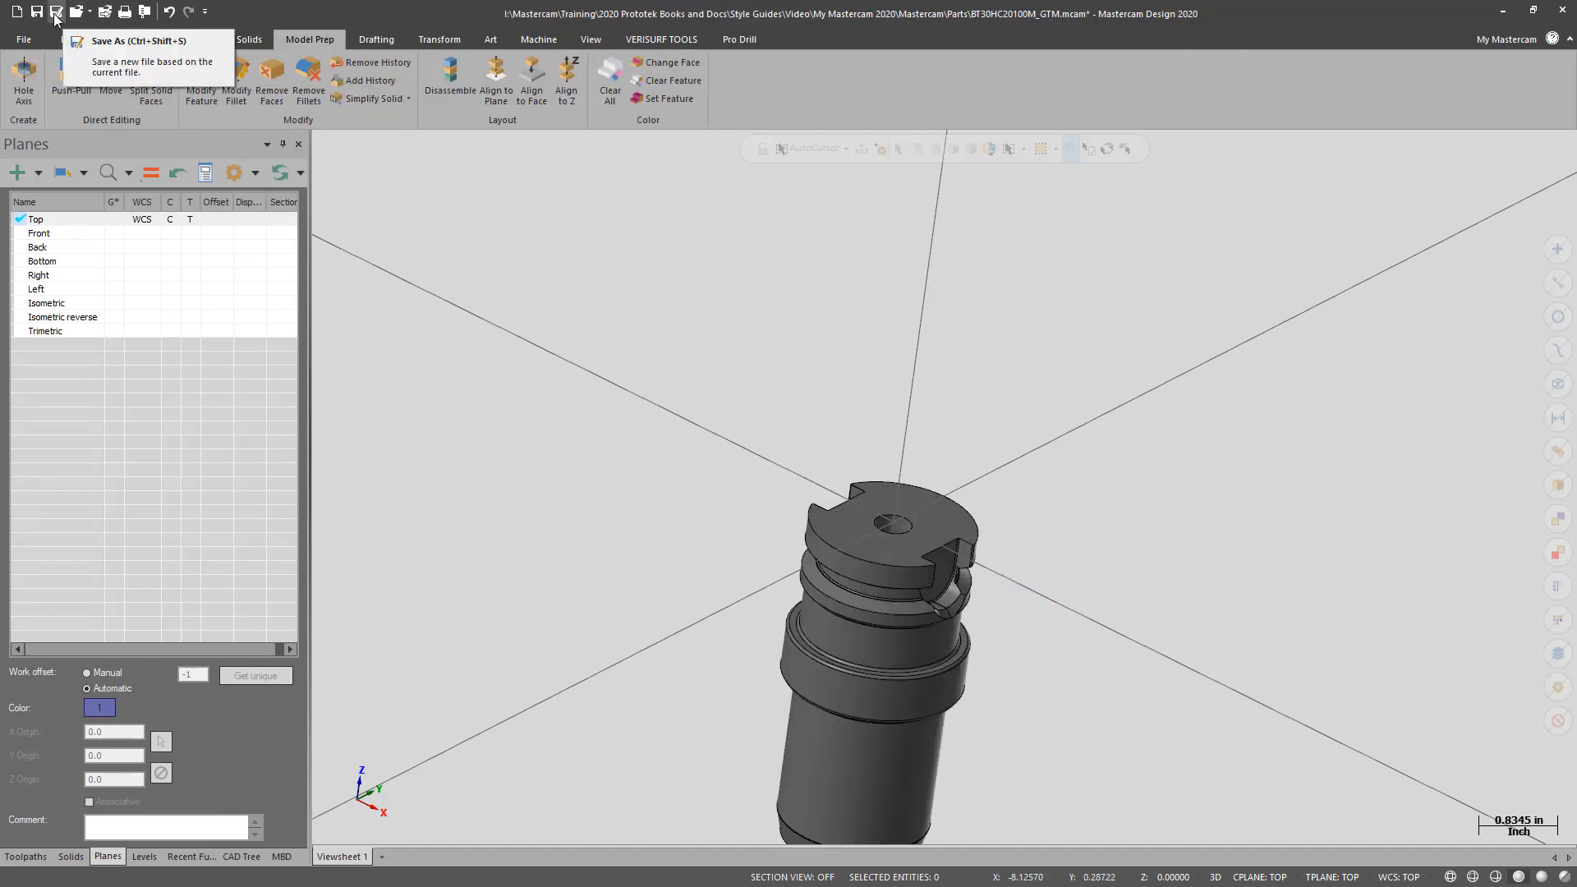
mouse_move(849, 360)
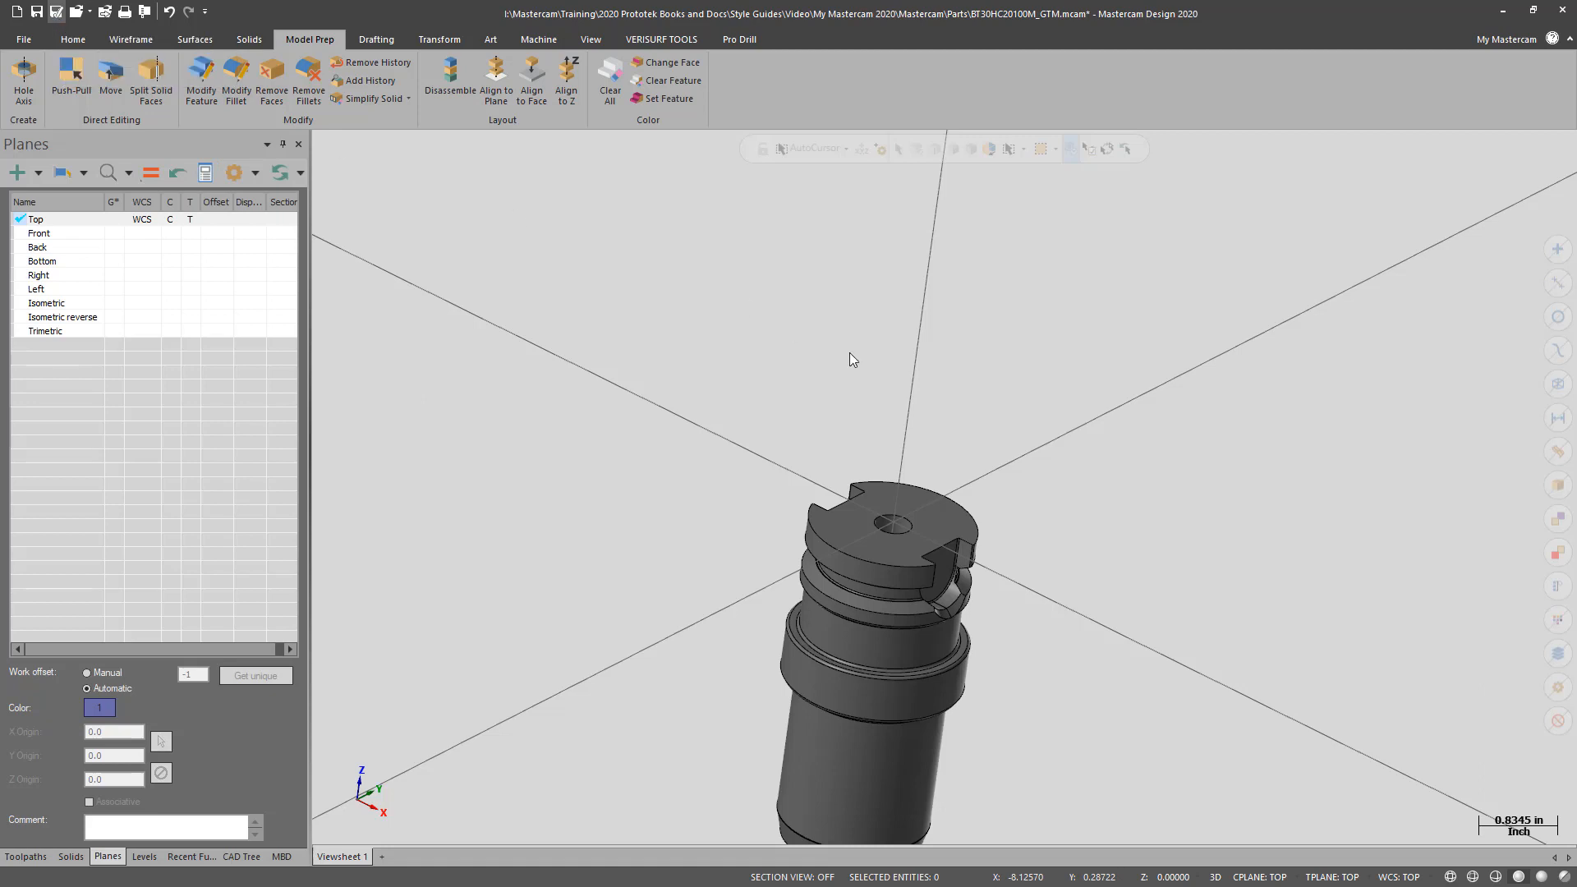
Step: Save the trimmed holder as STEP, overwriting BT30HC20100M_GTM.stp in the Parts folder
left_click(956, 598)
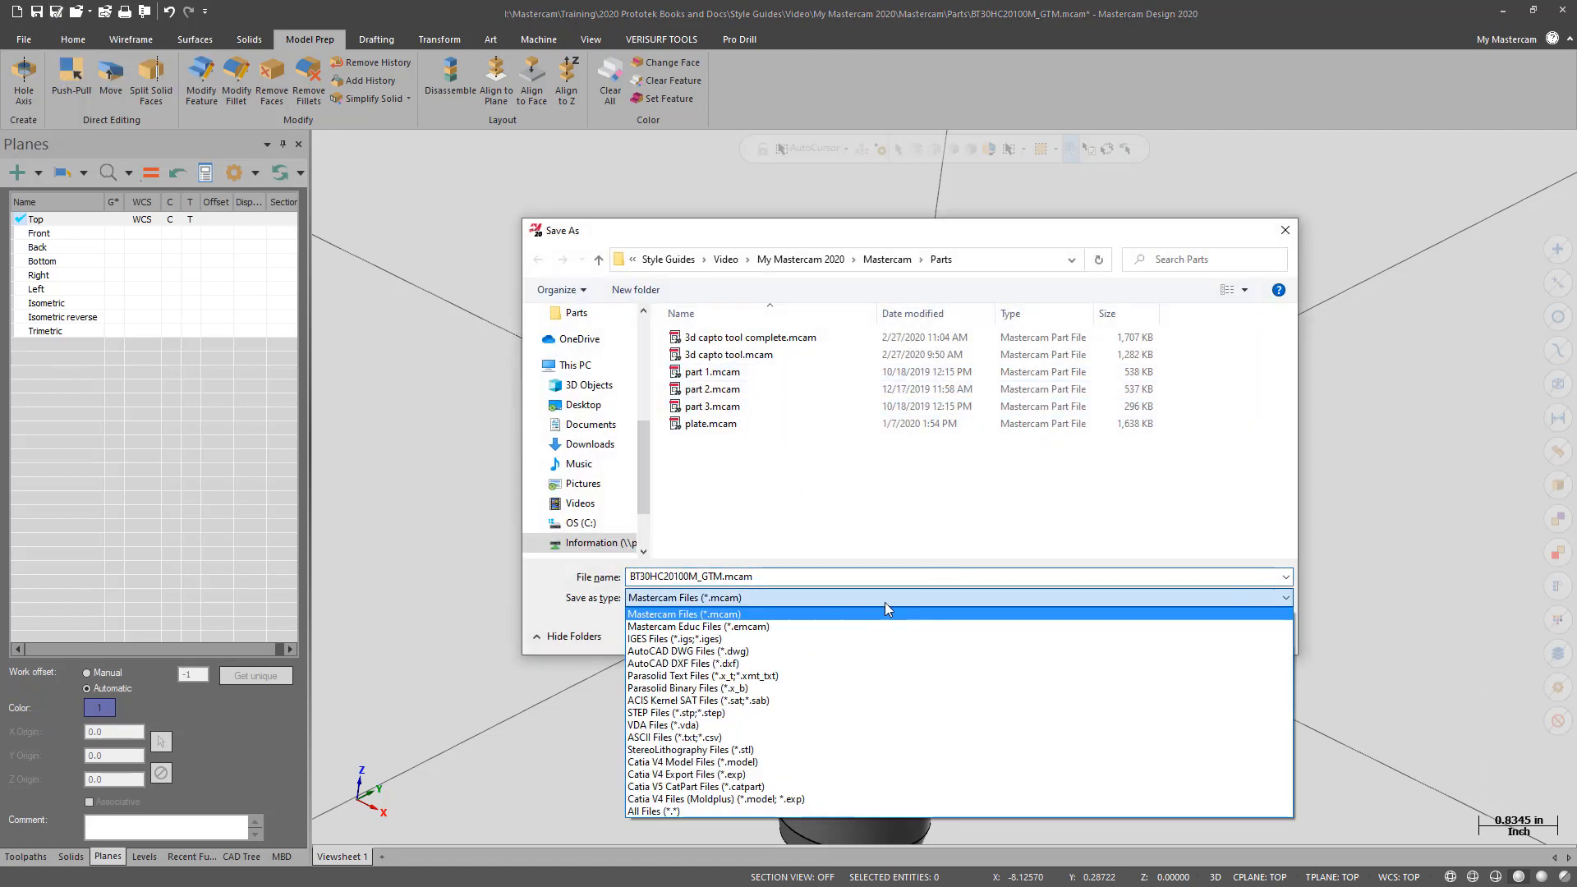
left_click(664, 711)
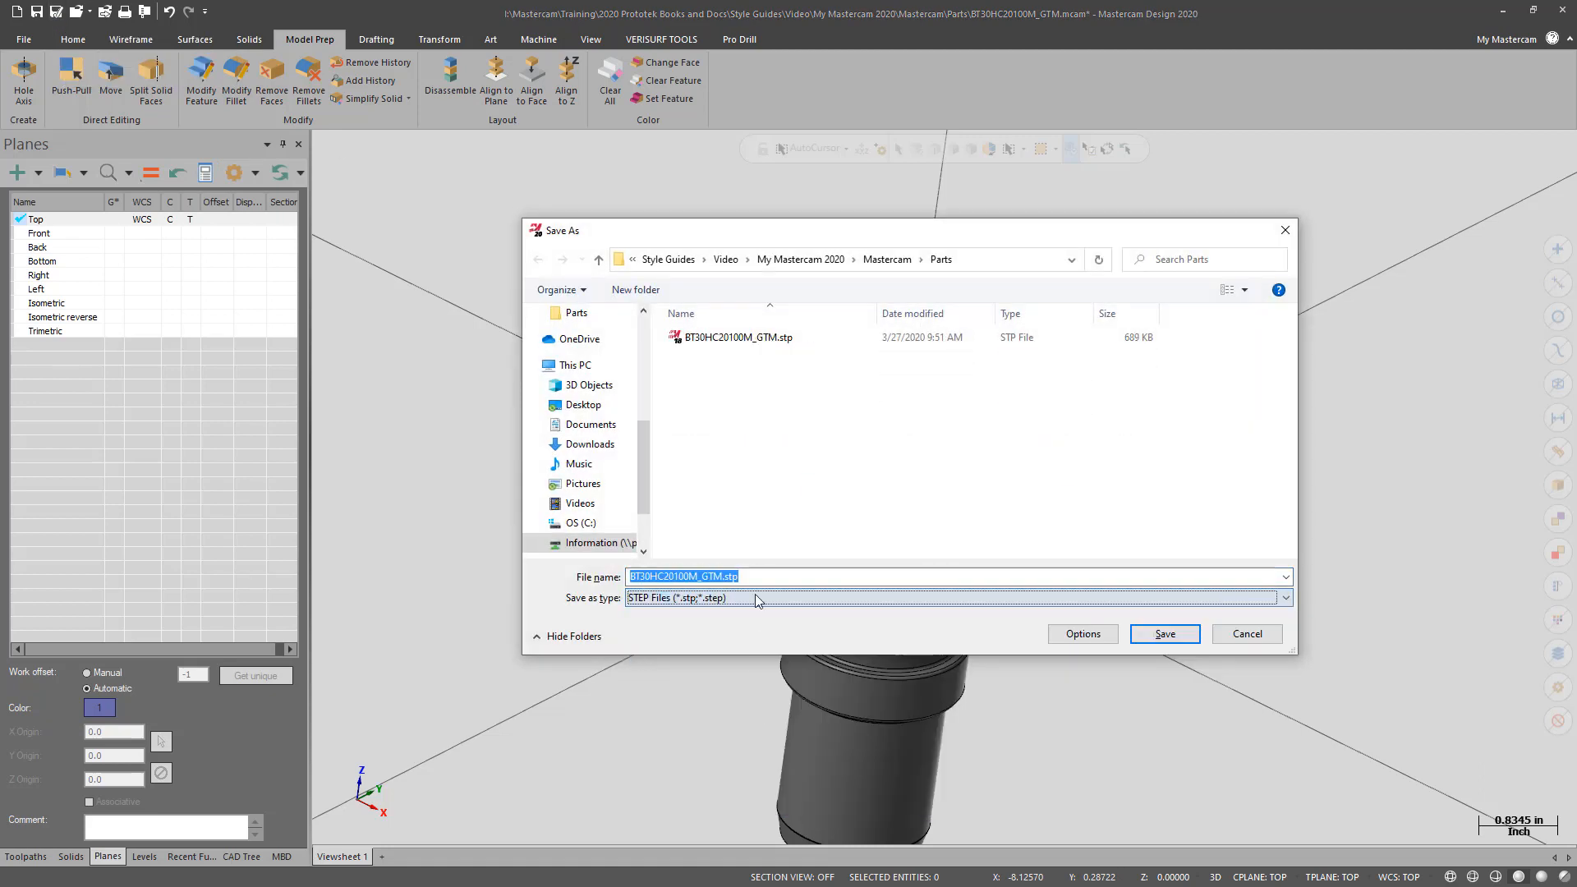
left_click(734, 337)
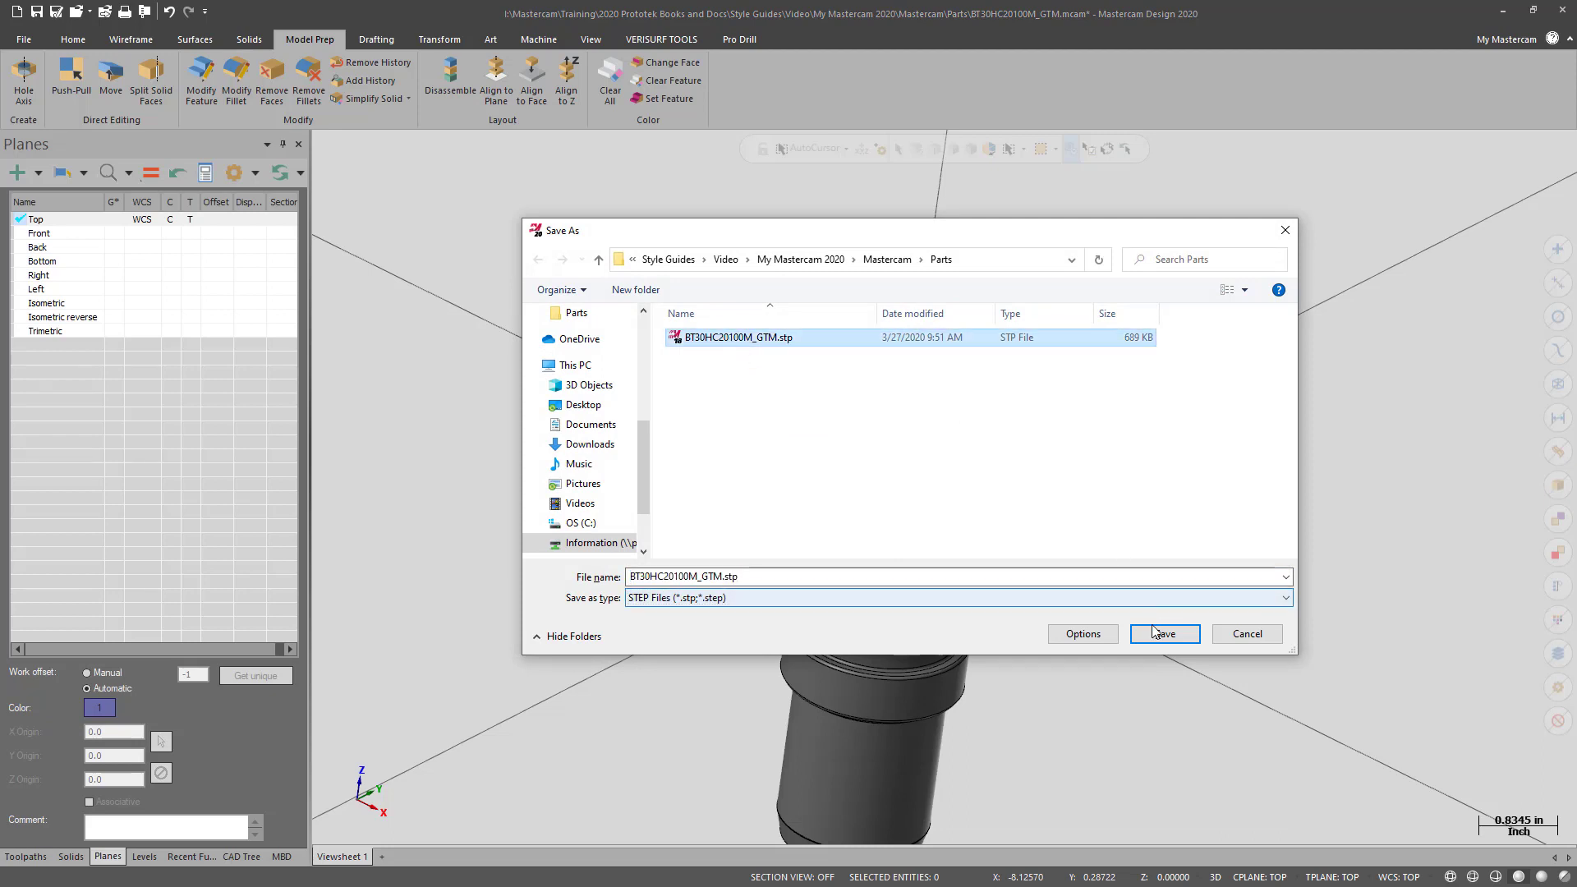
left_click(1163, 634)
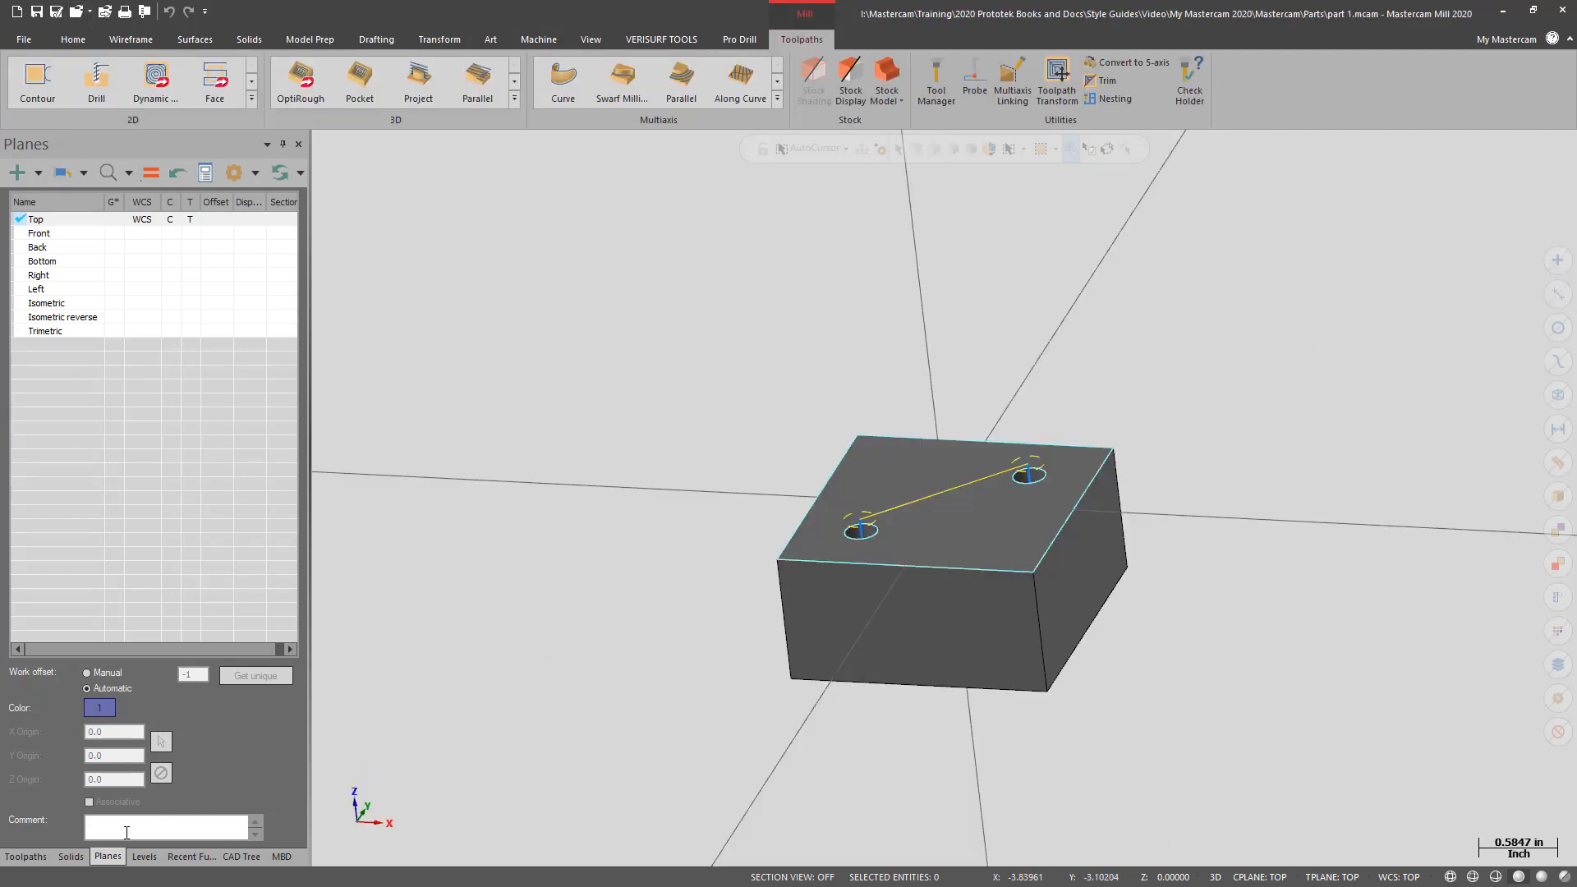
Step: Show the Holder page of the standard drill operation's parameters
left_click(24, 856)
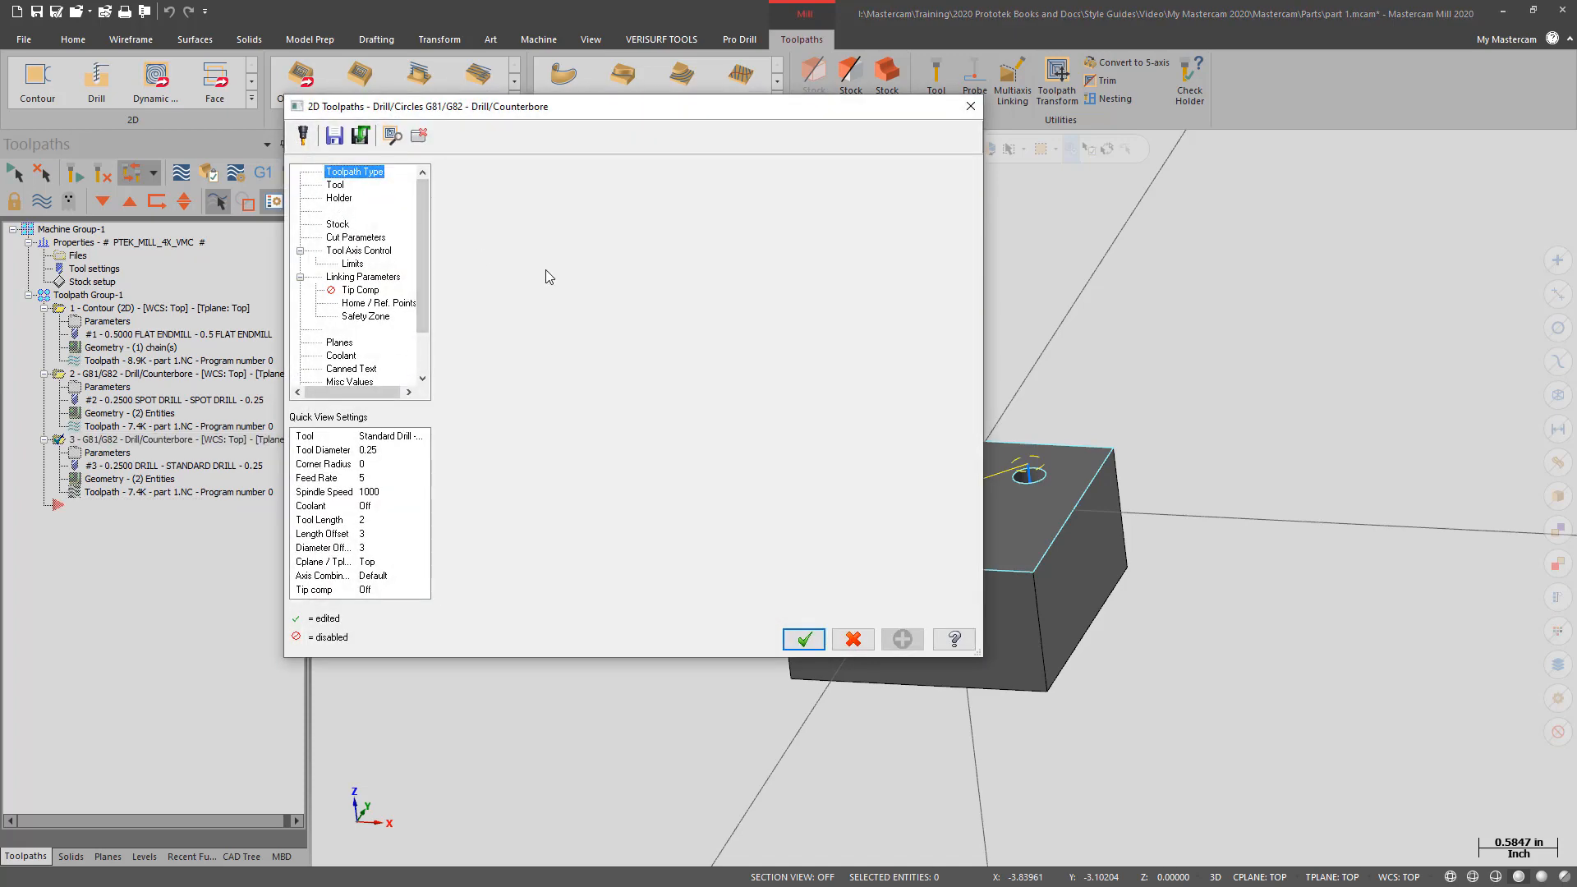
left_click(340, 197)
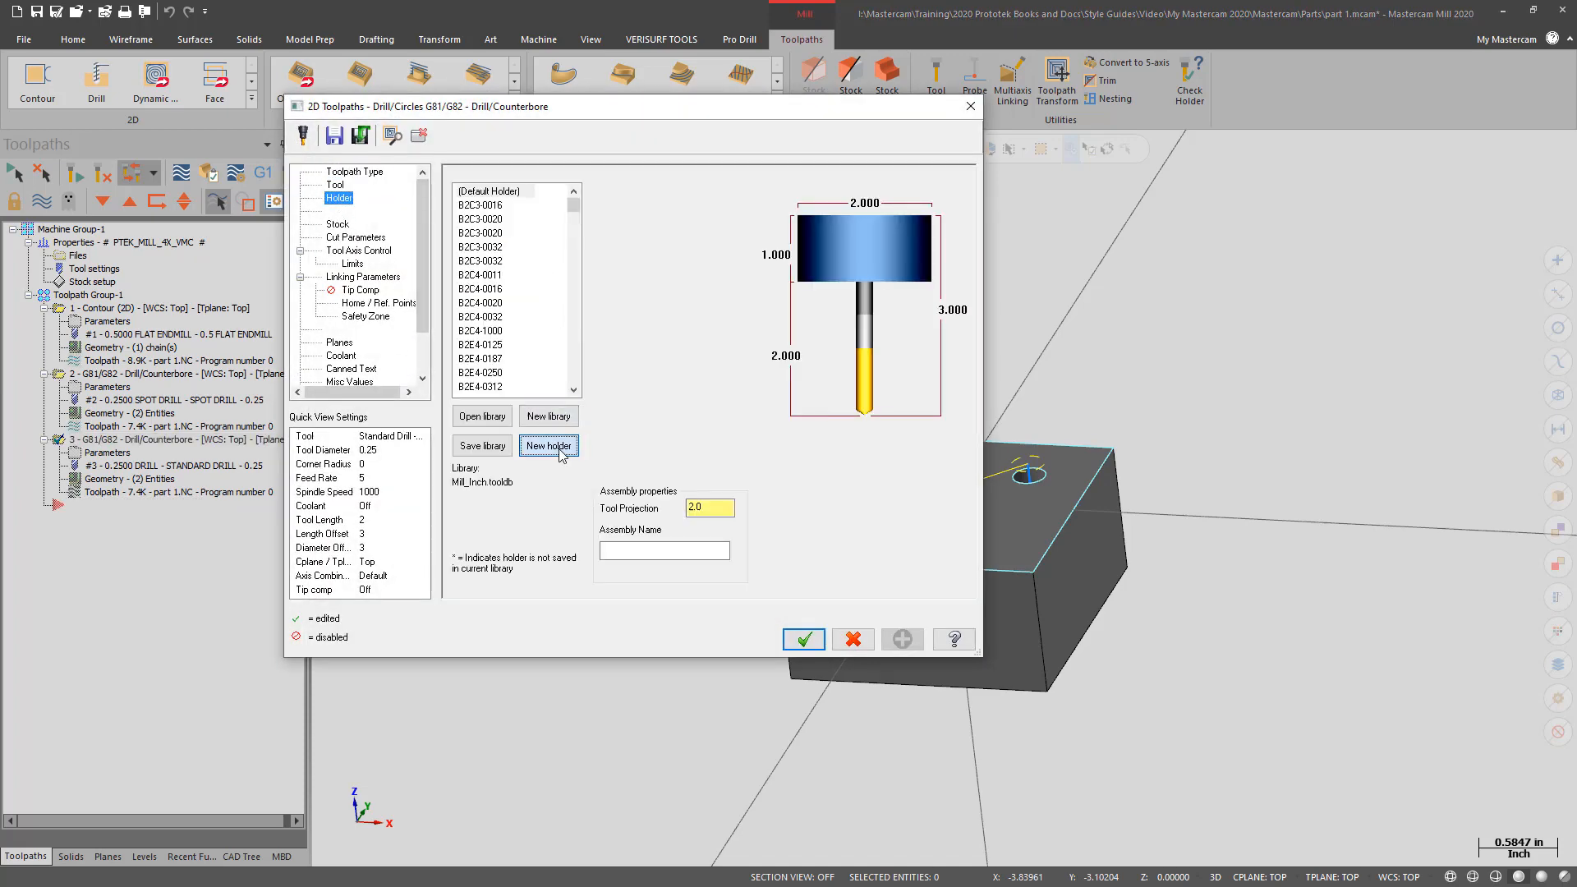
Step: Create holder 'BT 30 - ID 1' from the STEP file with upper size 30, Kennametal, Thru coolant
left_click(548, 445)
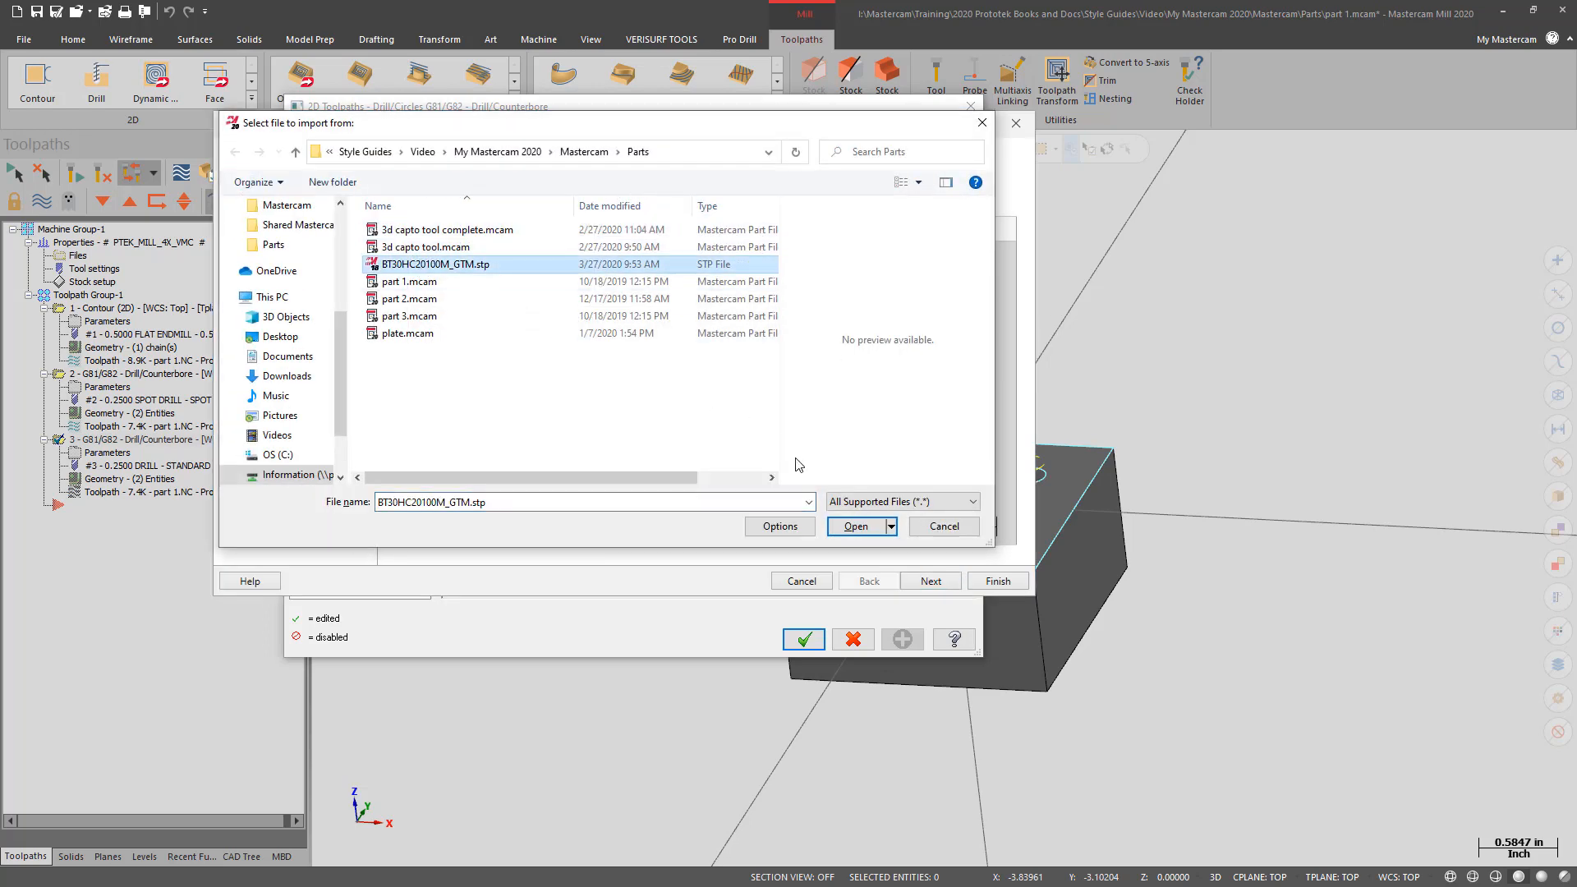
left_click(855, 526)
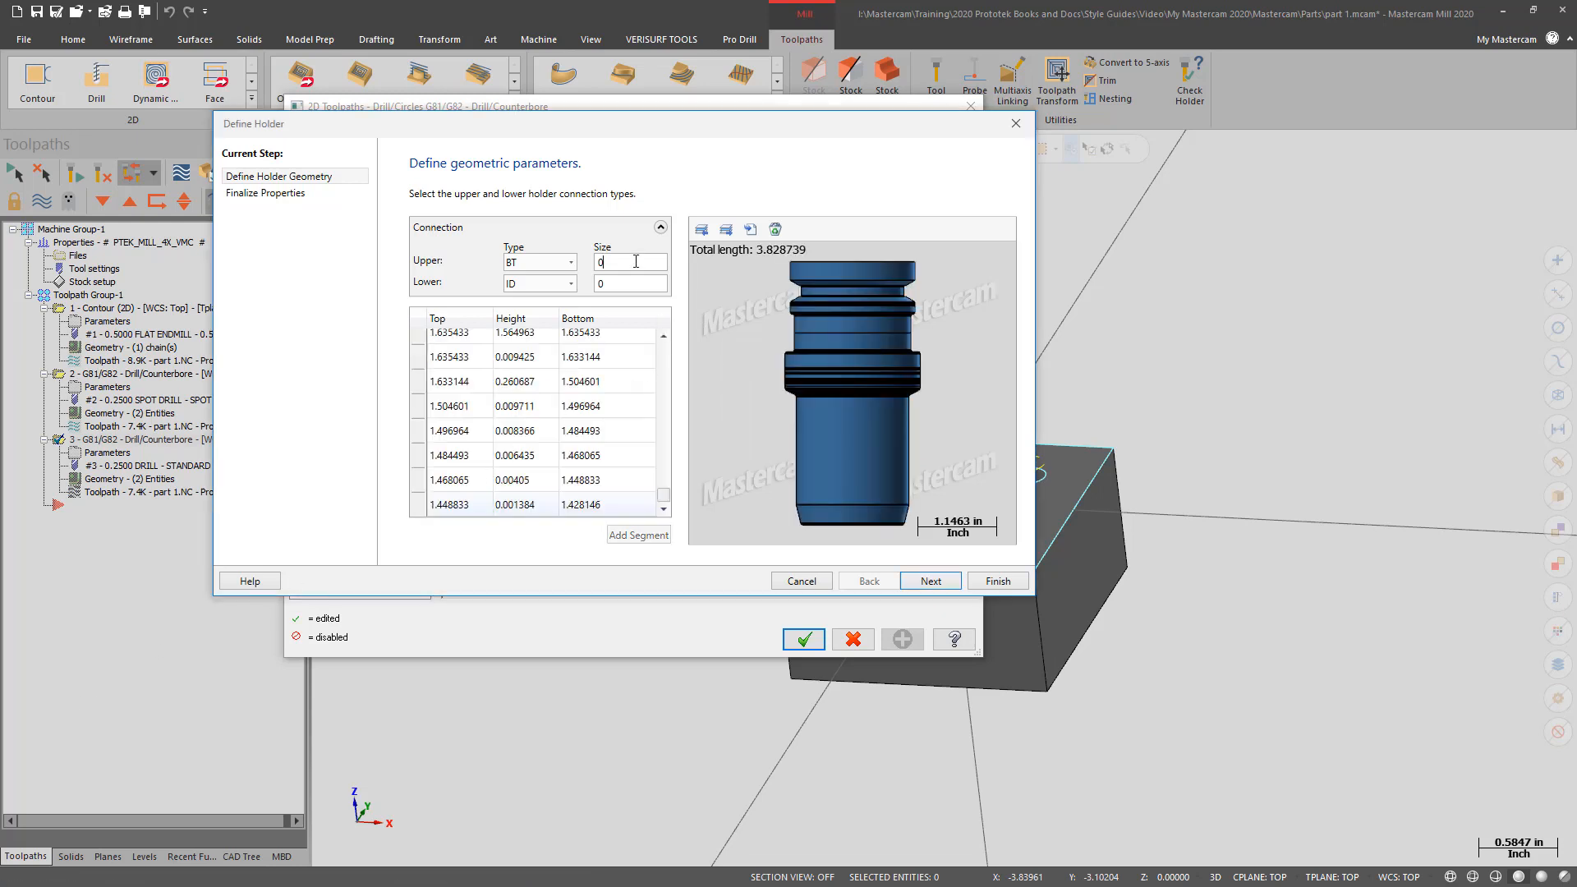
type("30")
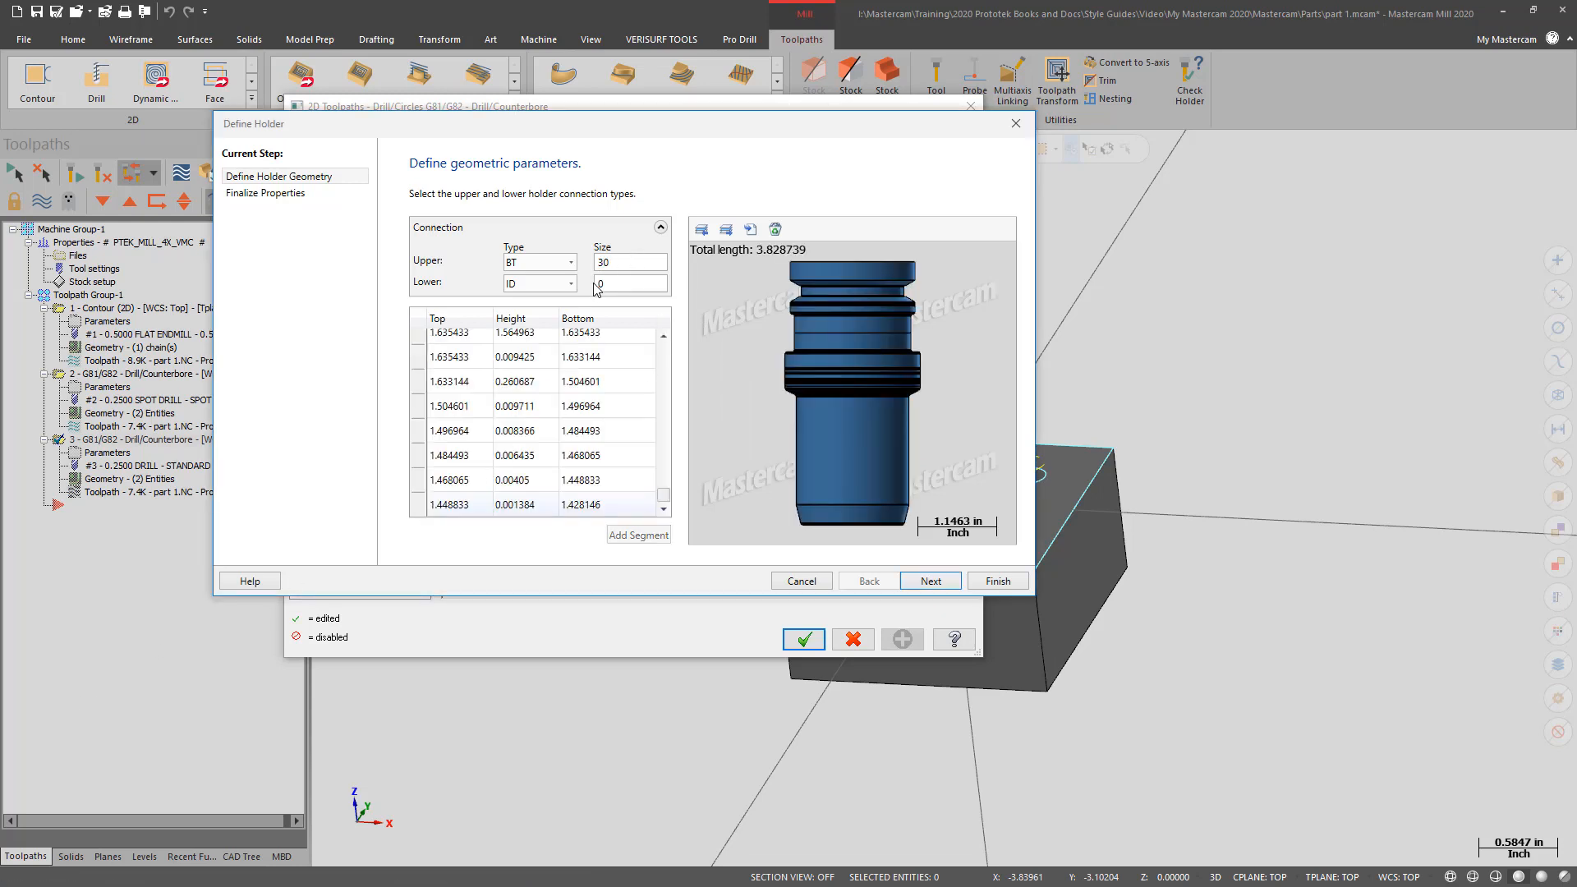
left_click(928, 580)
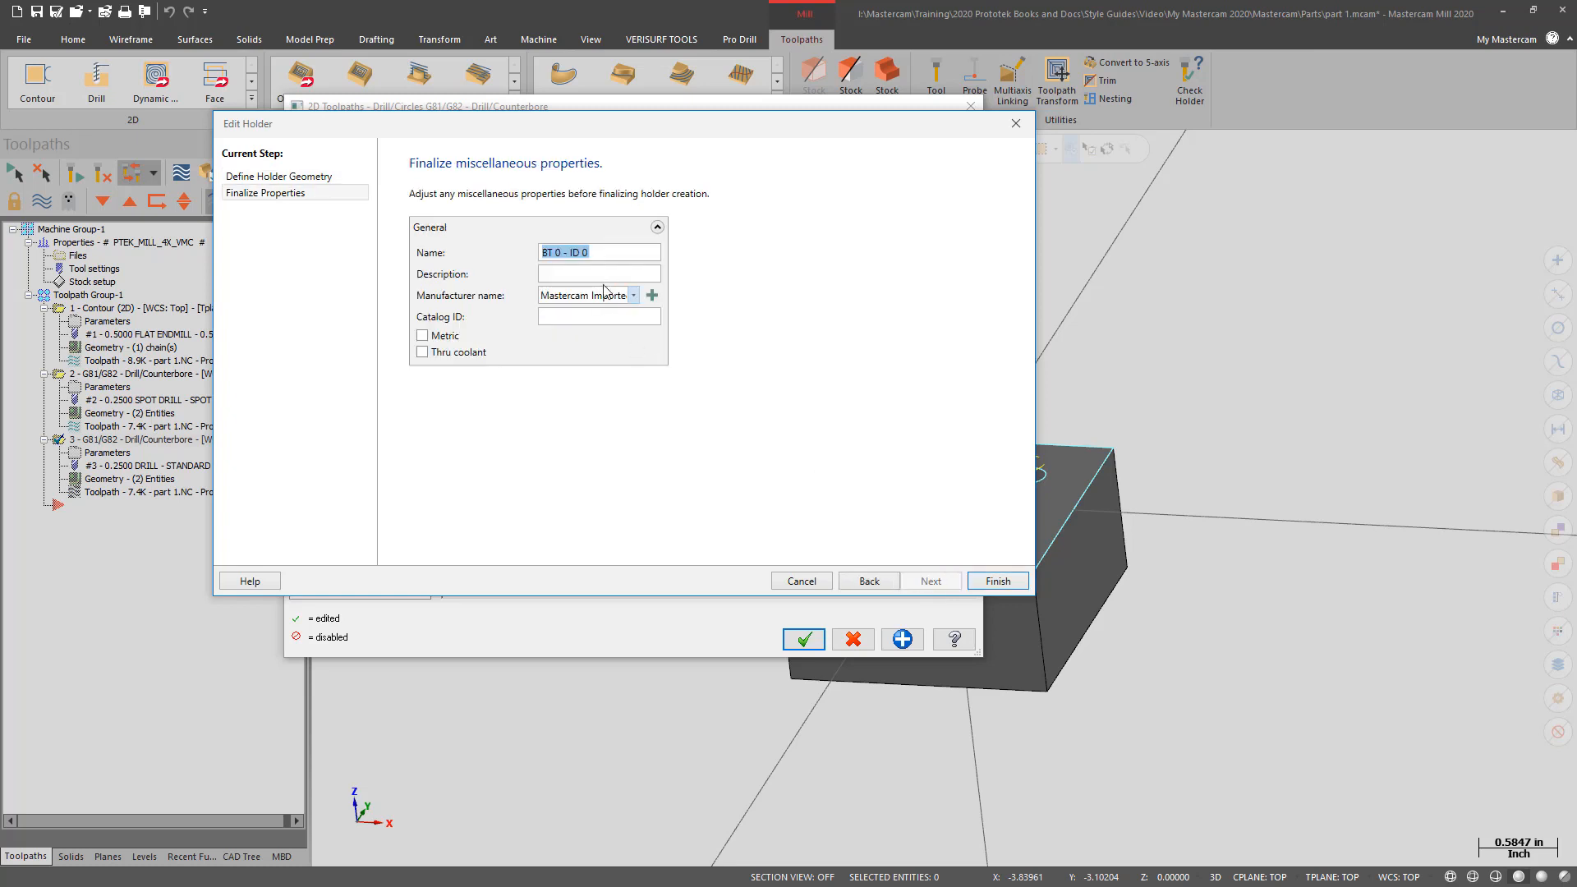
left_click(564, 251)
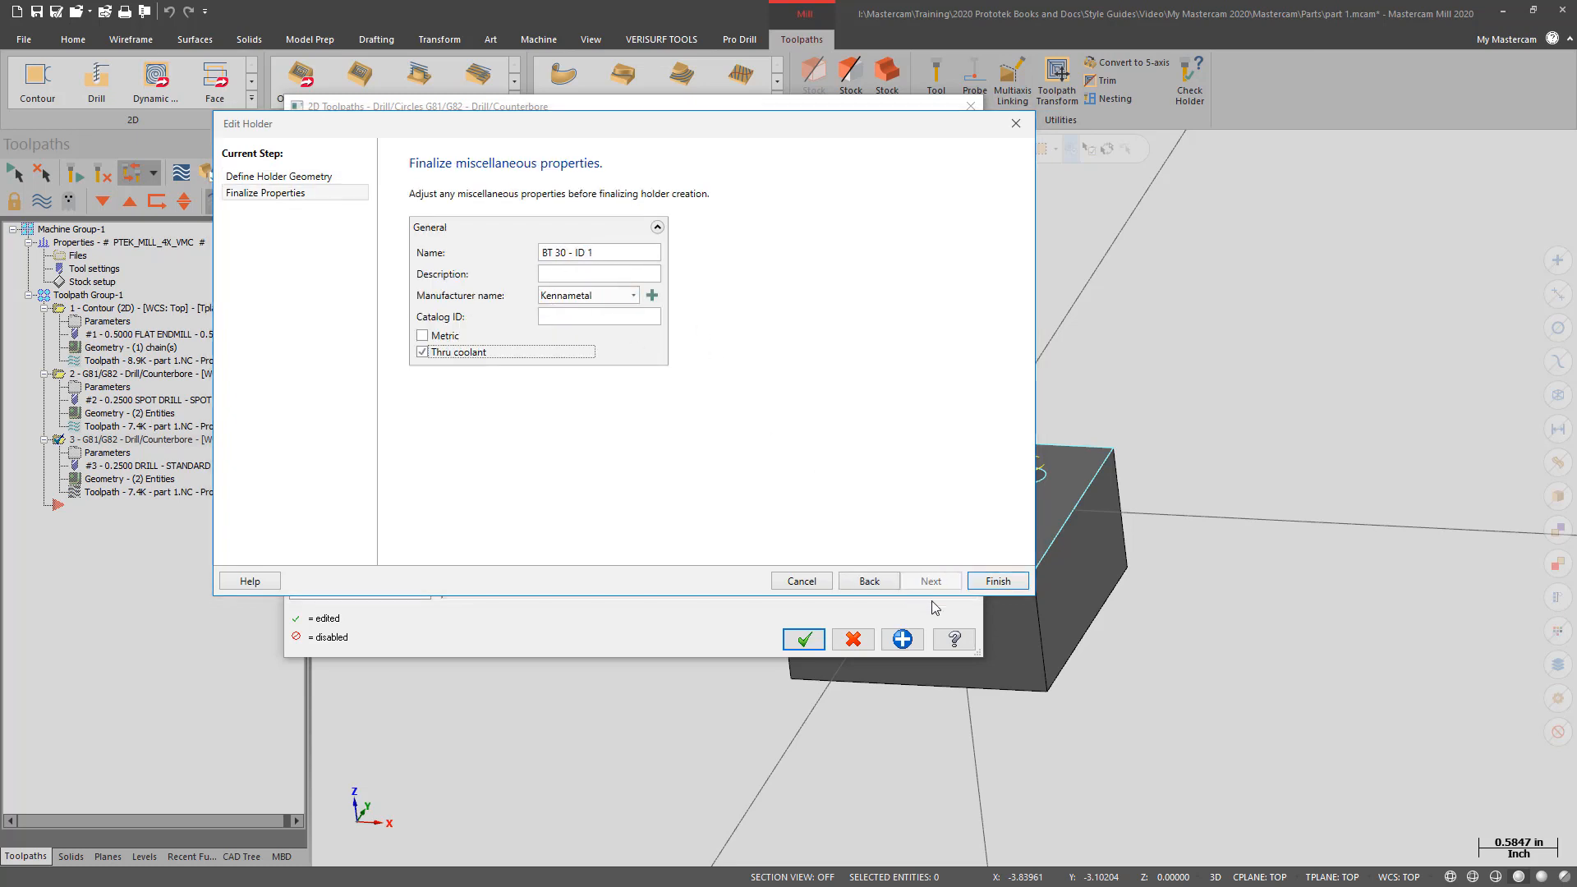
mouse_move(997, 580)
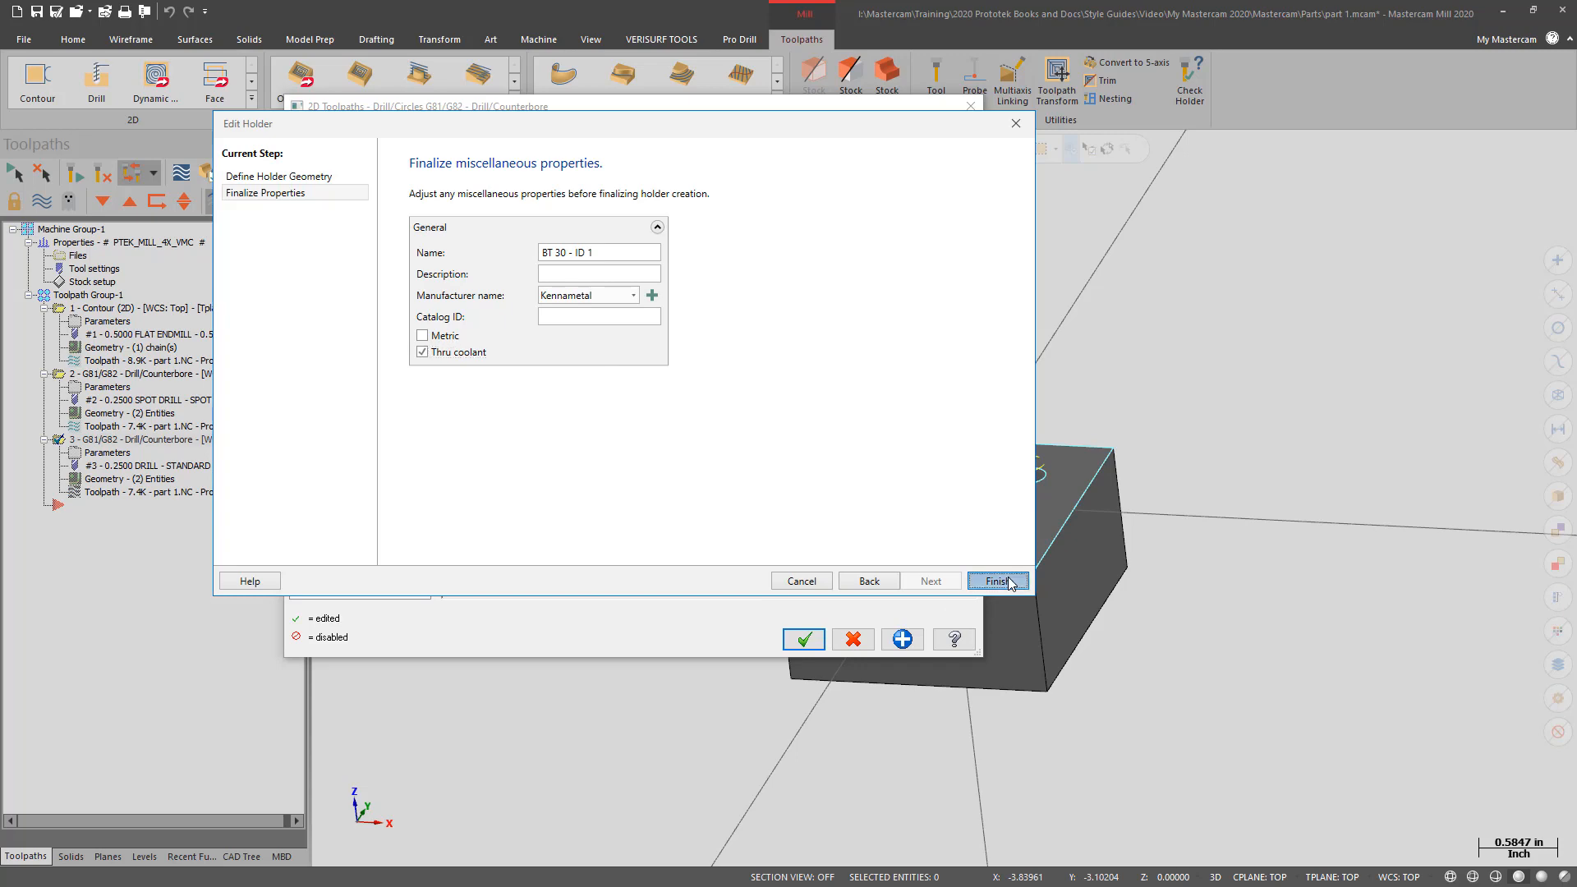
left_click(995, 580)
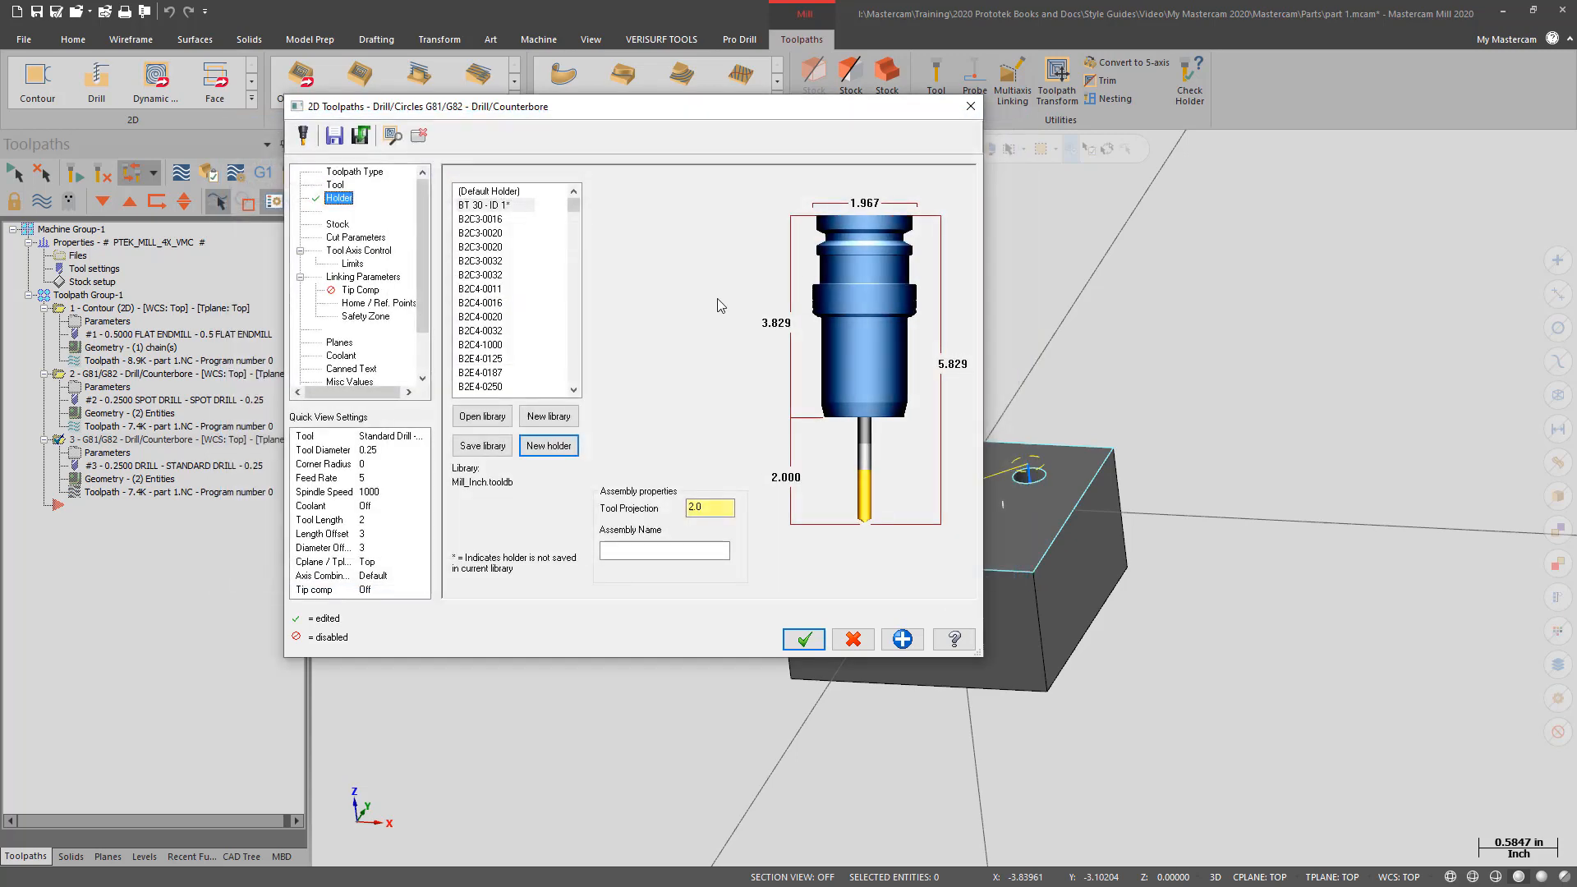
Step: Save the new holder to a library, choosing BT30-mm.tooldb in the mill Tools folder
right_click(492, 206)
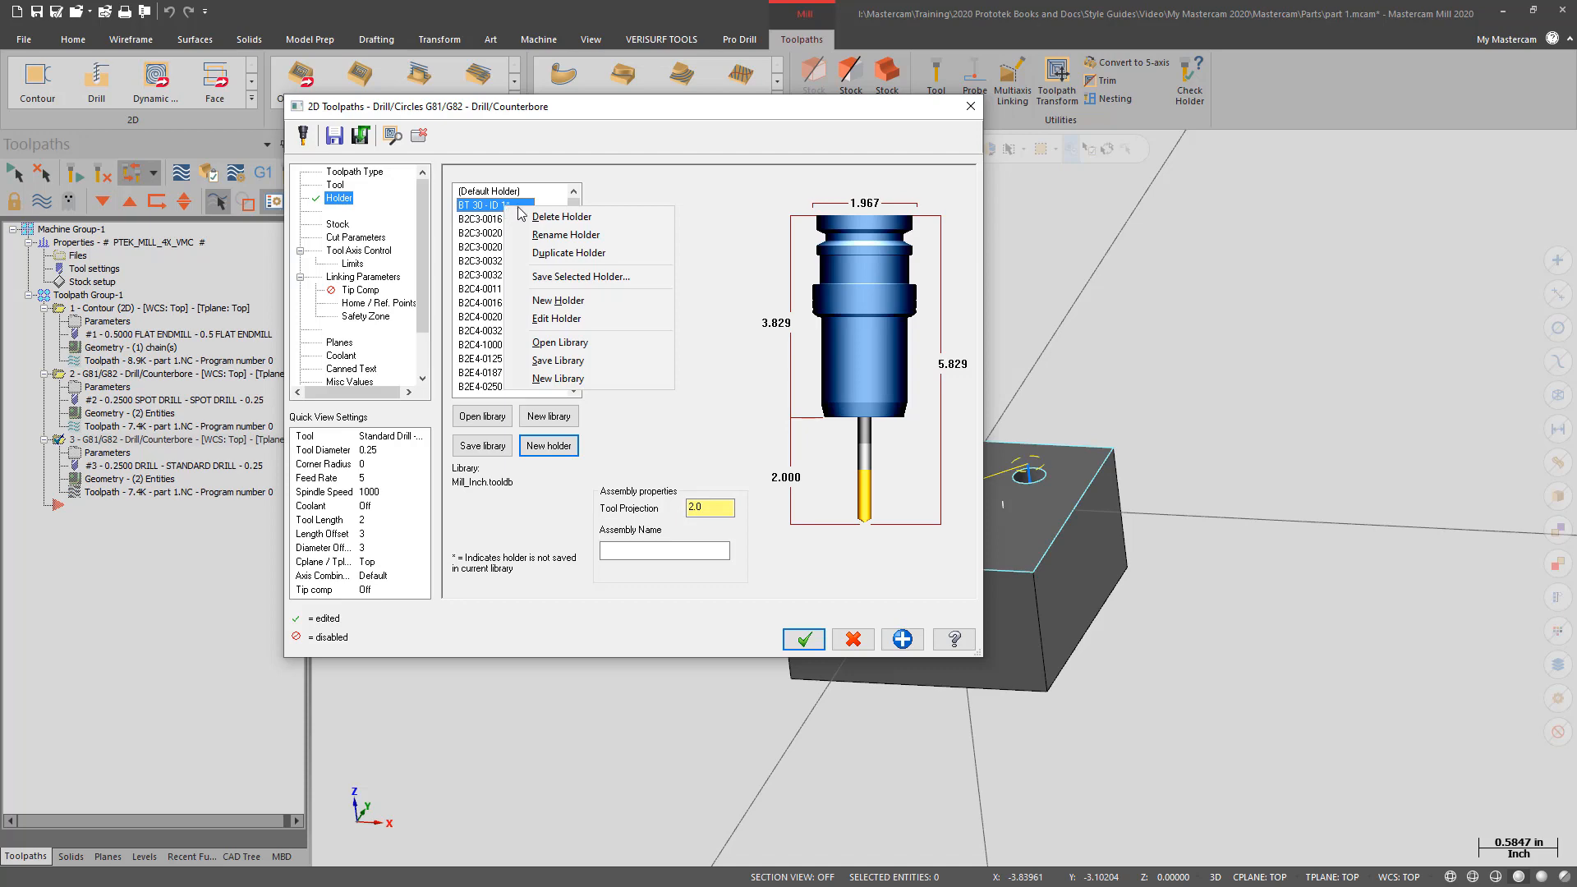
mouse_move(588, 276)
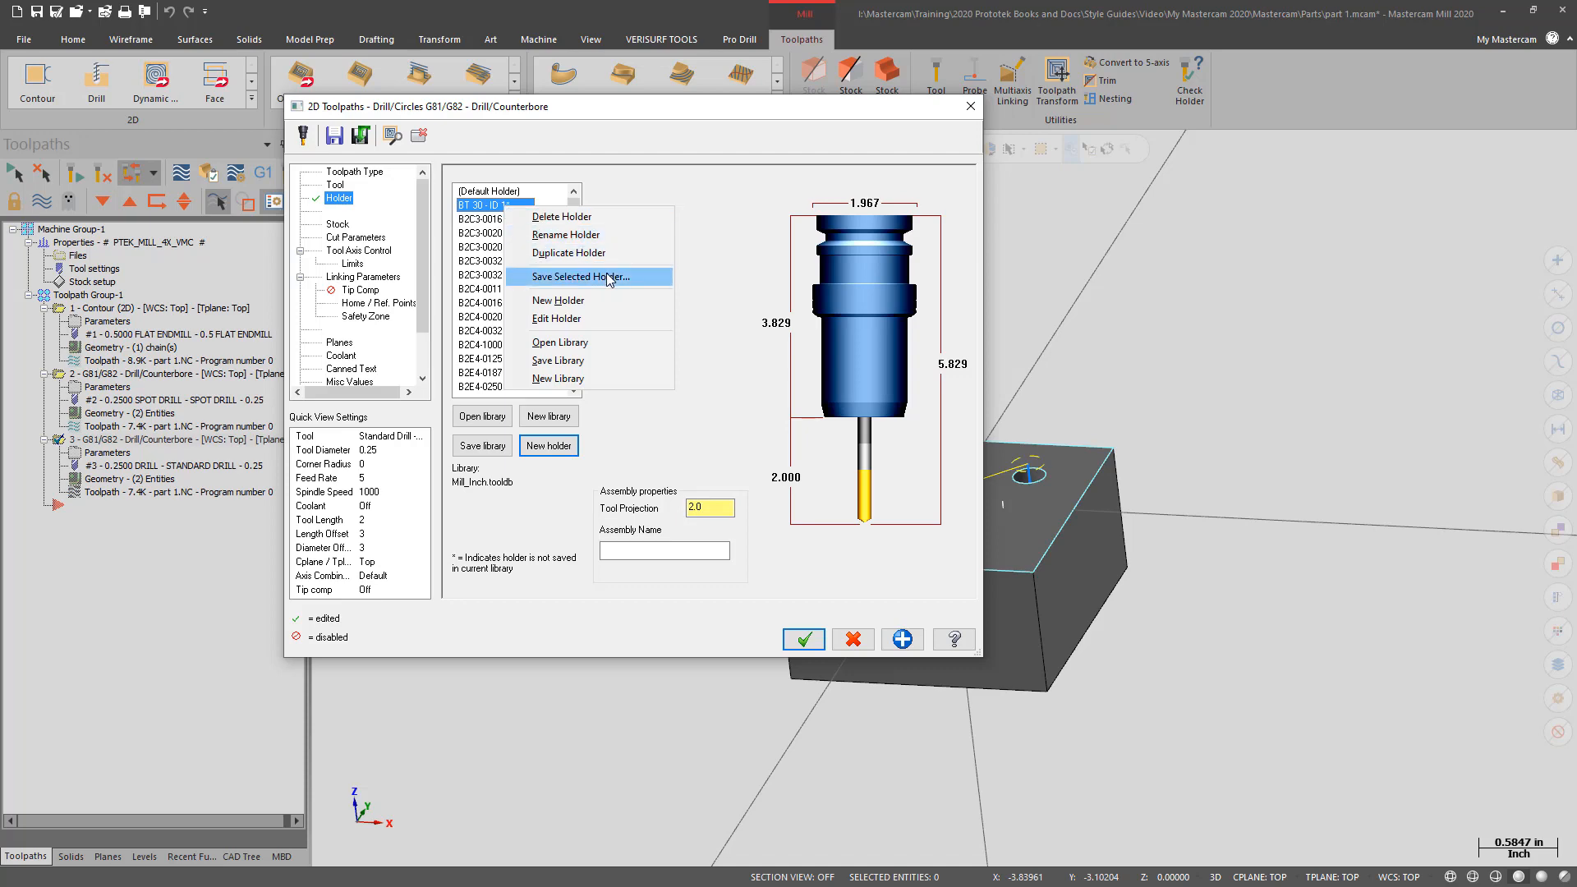
left_click(581, 276)
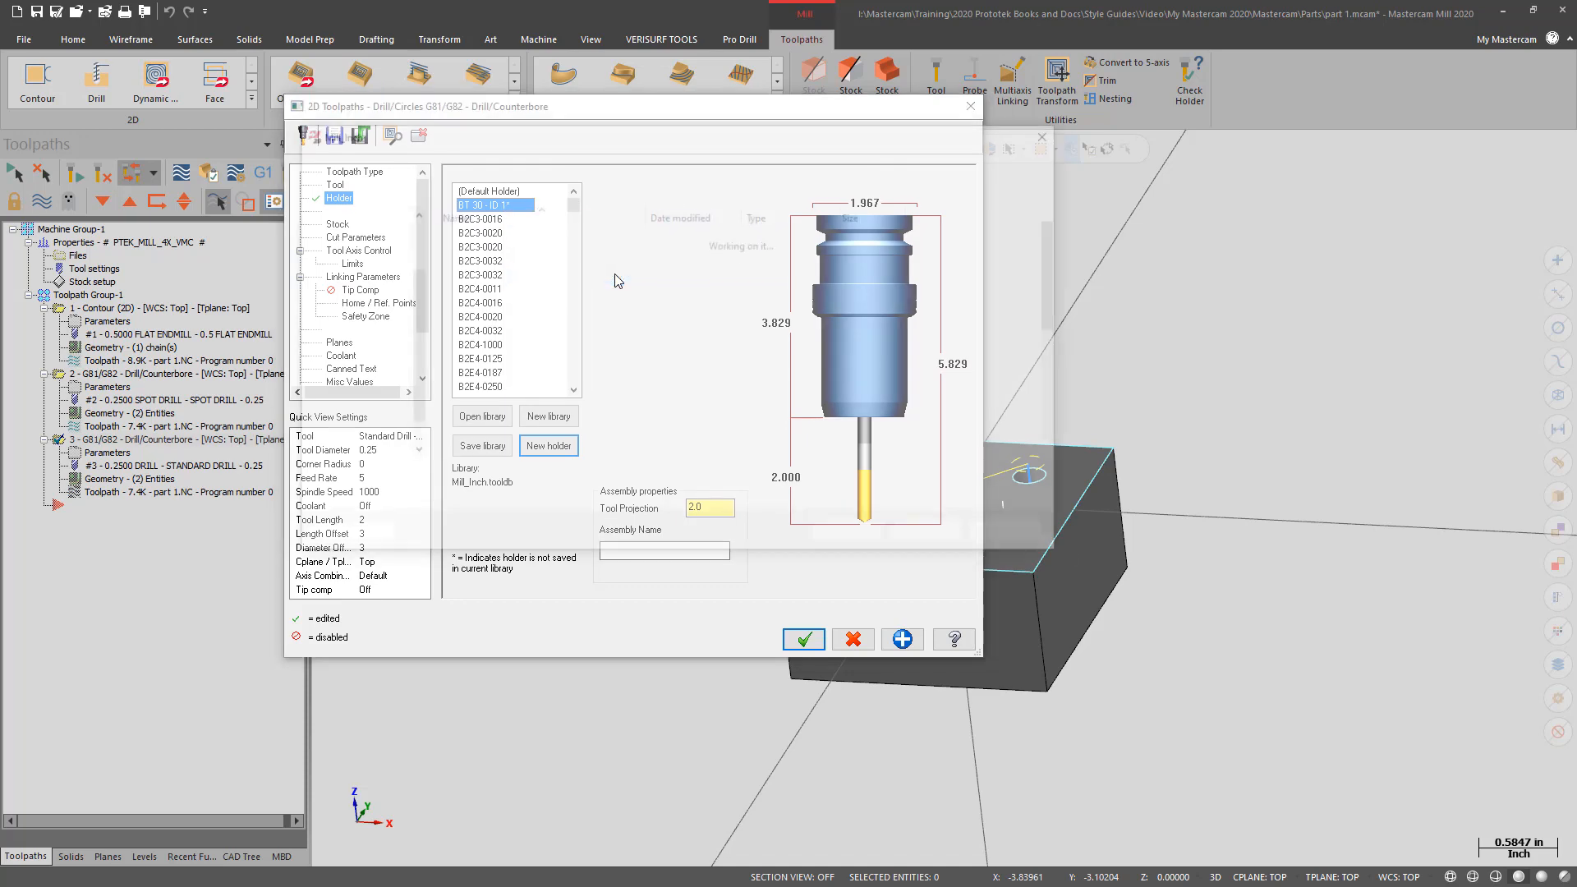
left_click(481, 445)
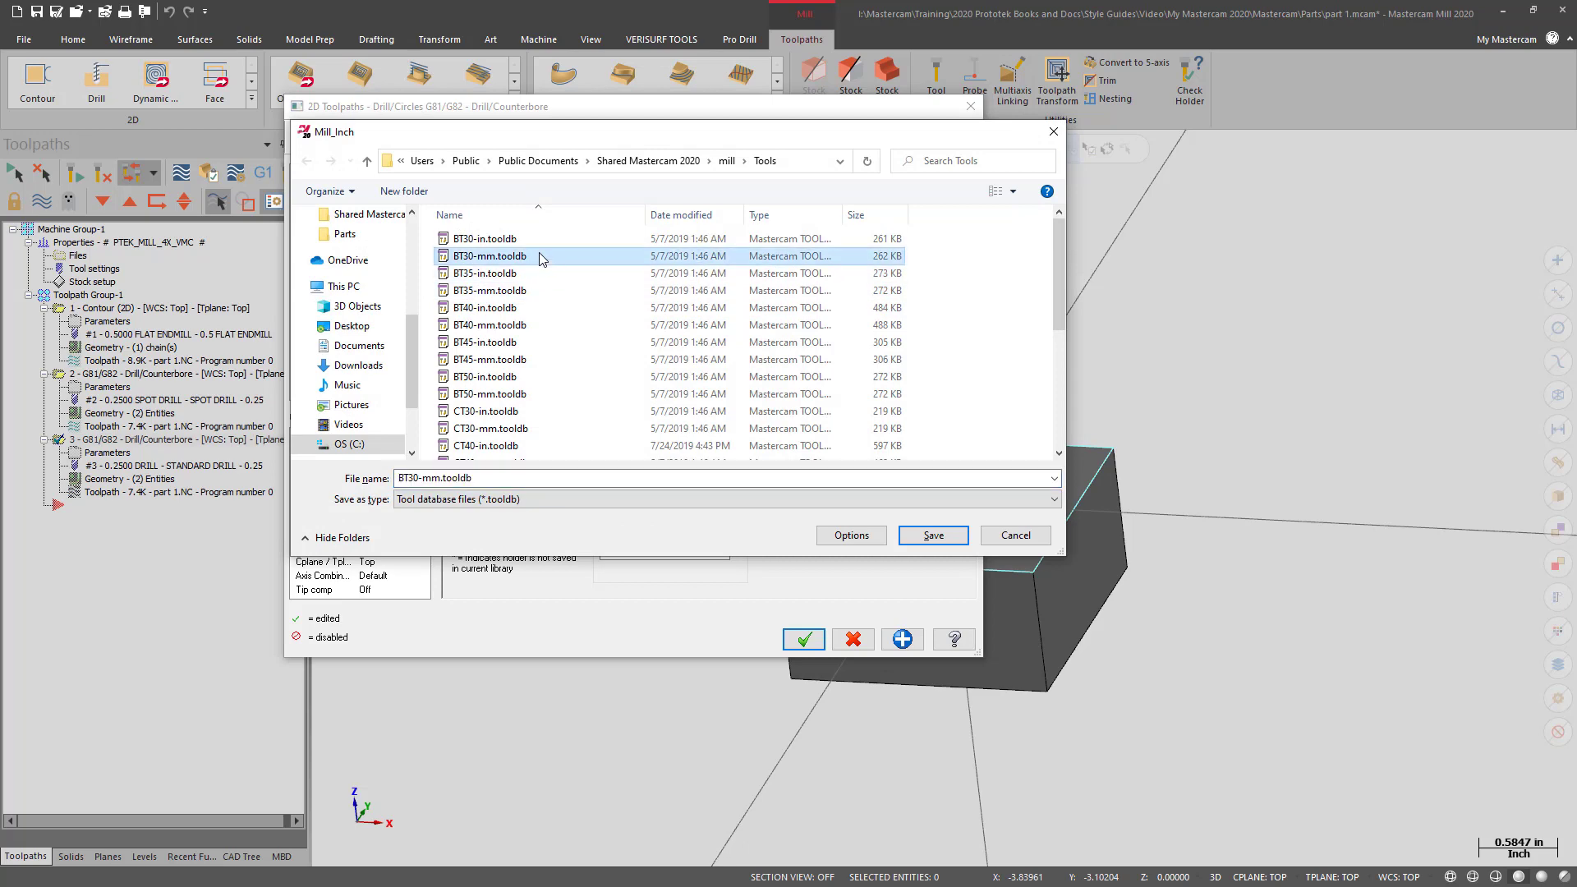